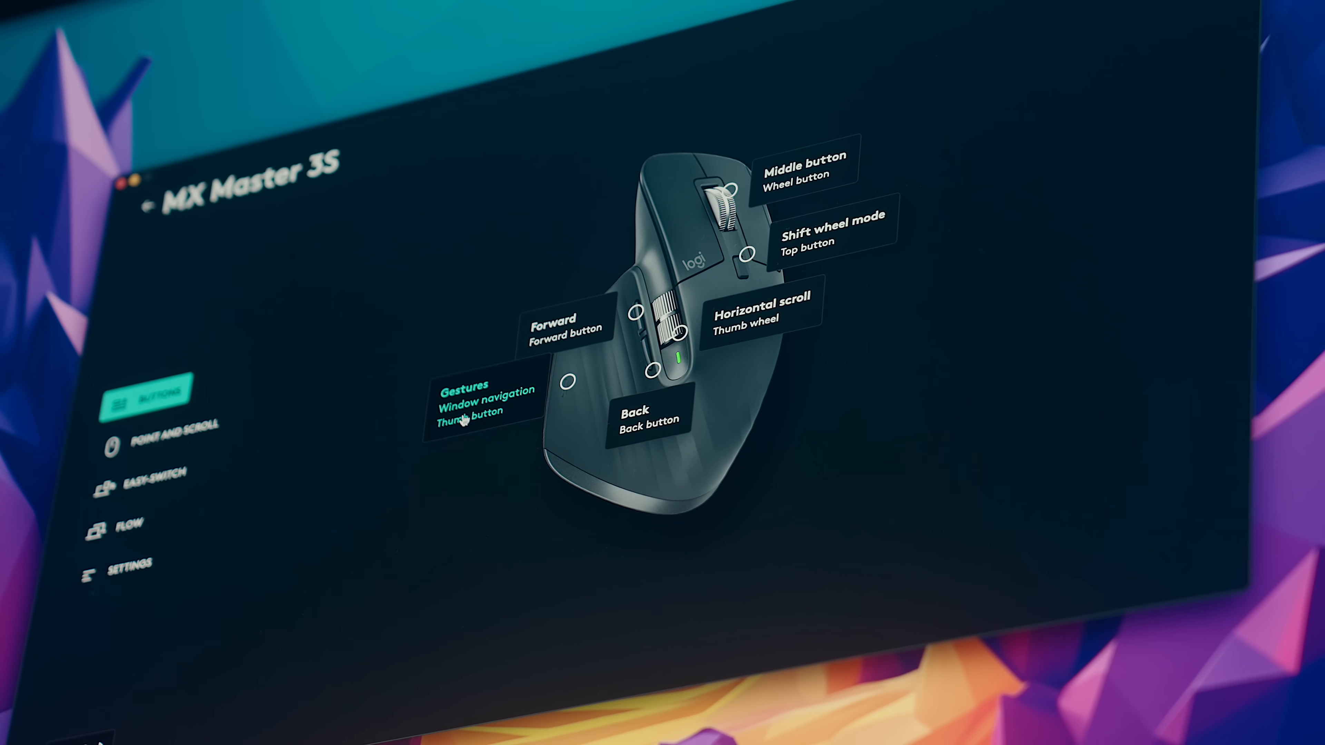
# Leave the MX Master 3S Buttons page and bring up Launchpad showing Mosaic.
pyautogui.click(461, 397)
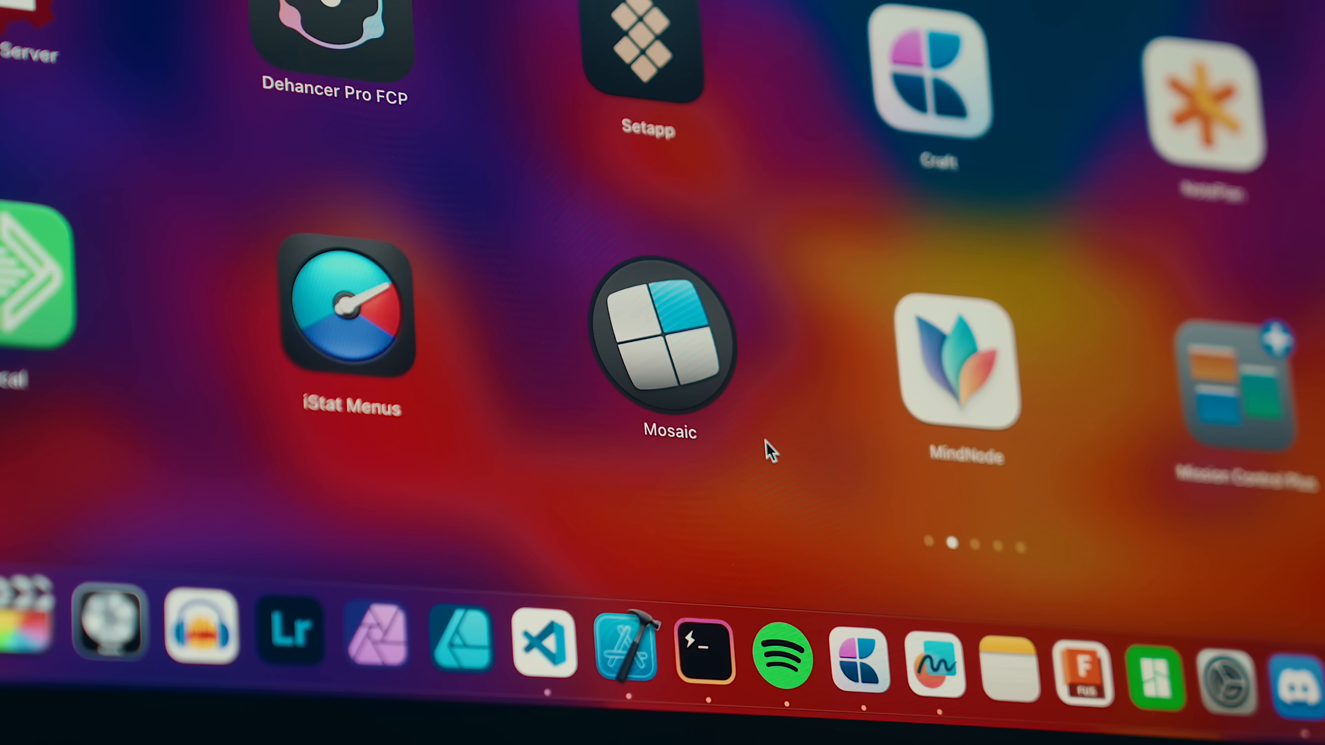
# Launch Mosaic and reach the Left Third layout in the 3 Apps group of Preferences > Layouts.
pyautogui.click(667, 342)
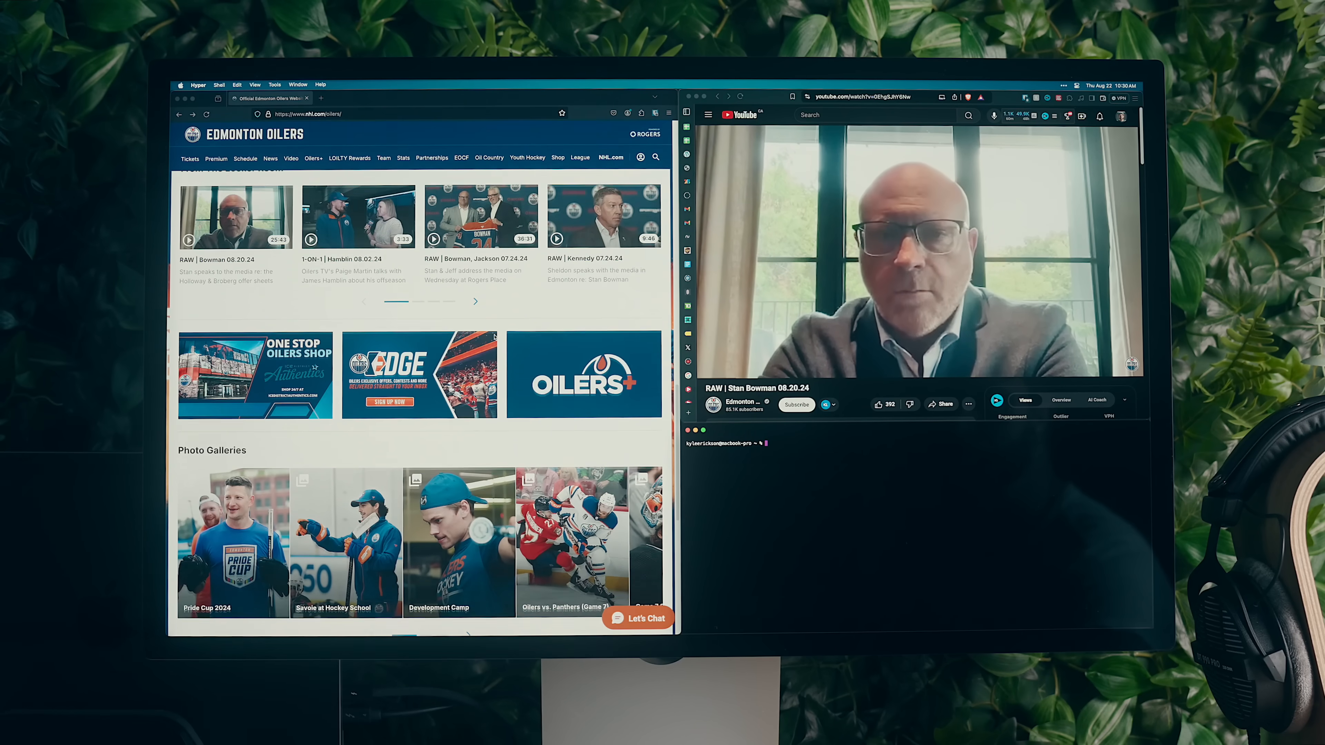
pyautogui.scroll(-3)
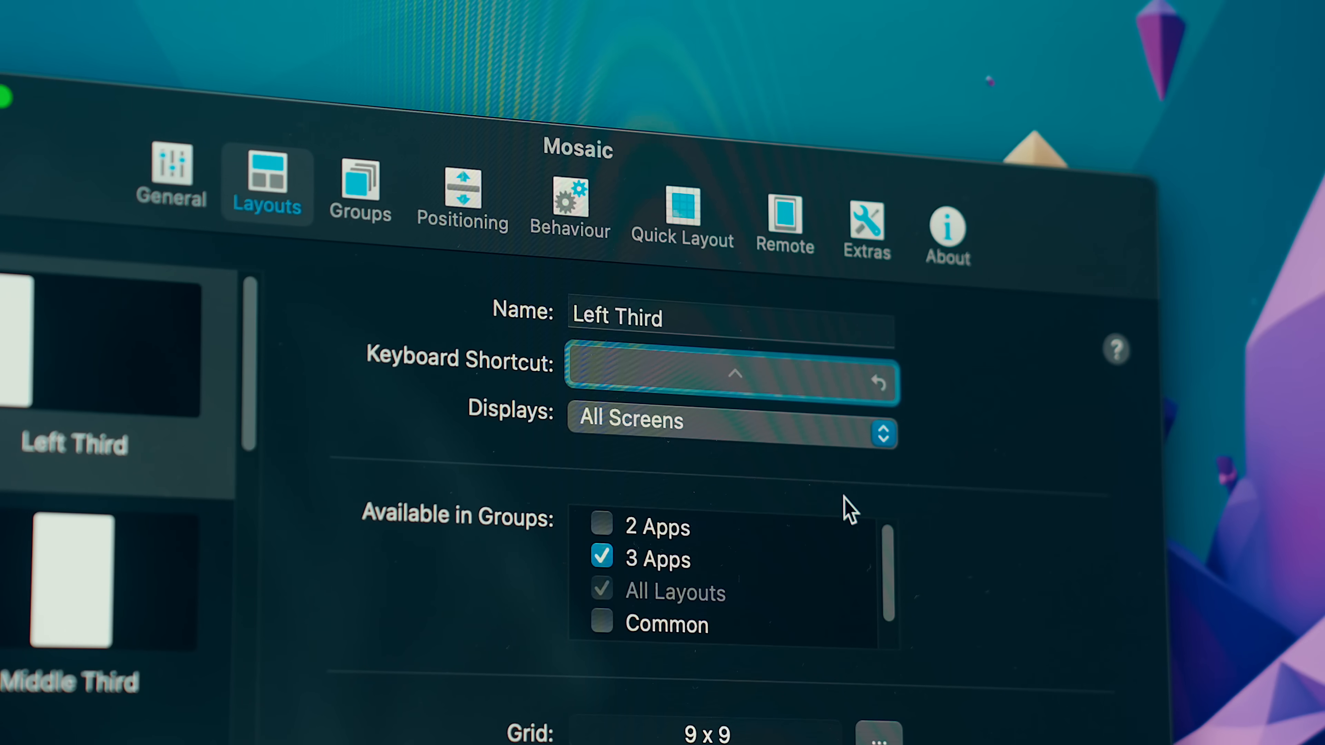
pyautogui.scroll(-3)
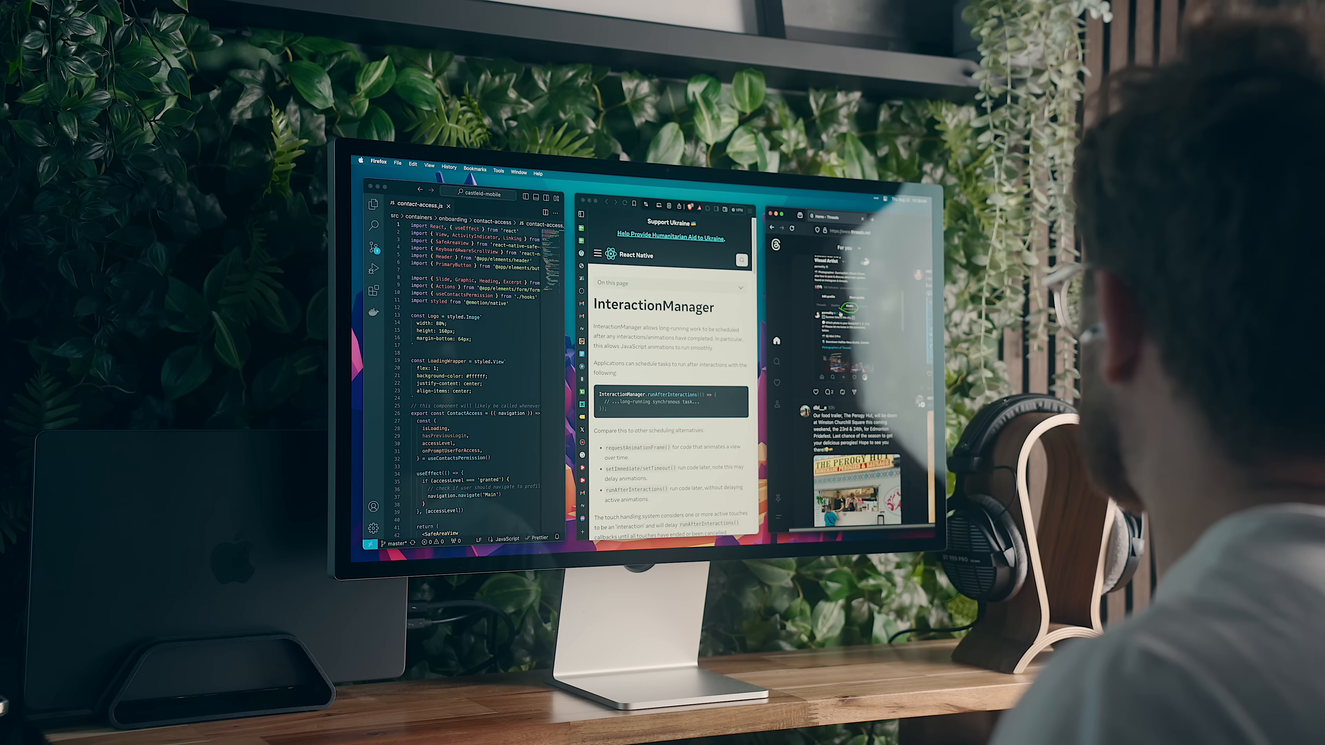
pyautogui.scroll(-3)
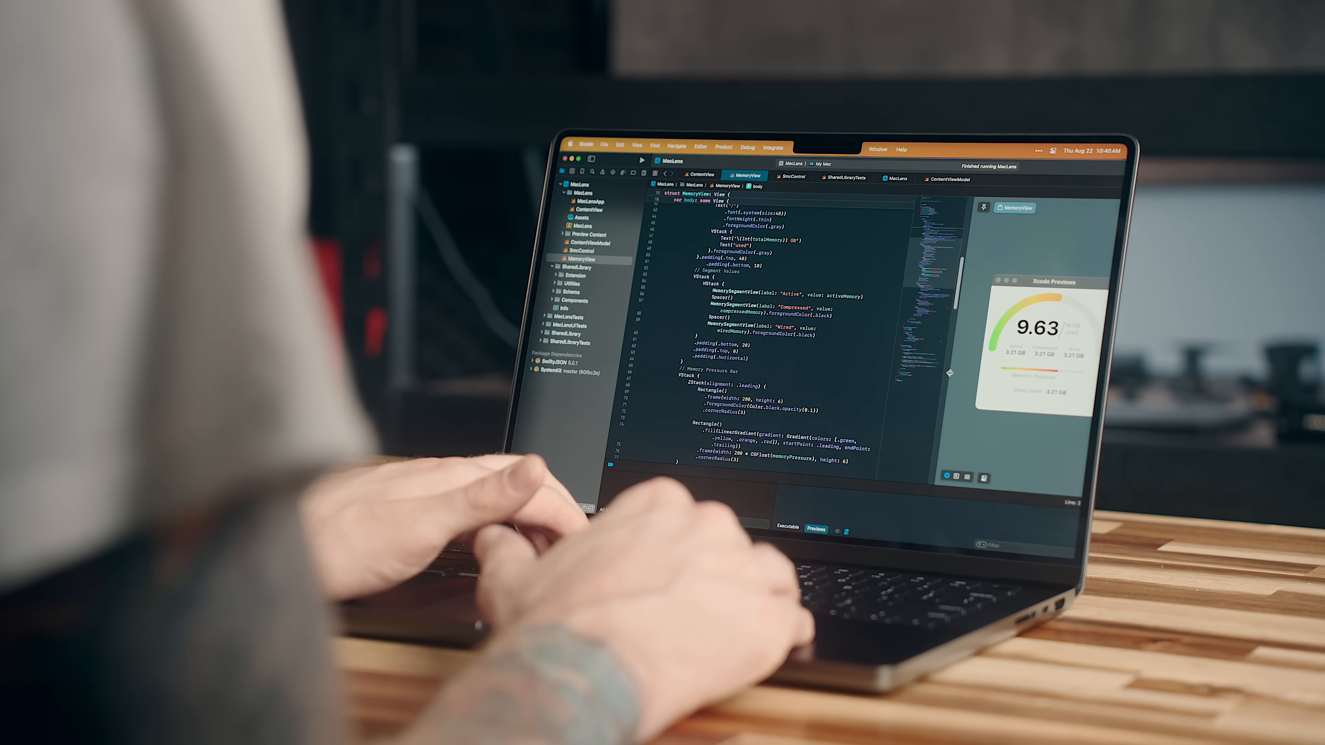
# Scroll past Bartender to the 'Sweet, let's get you started' sign-up page with the email filled in.
pyautogui.scroll(-3)
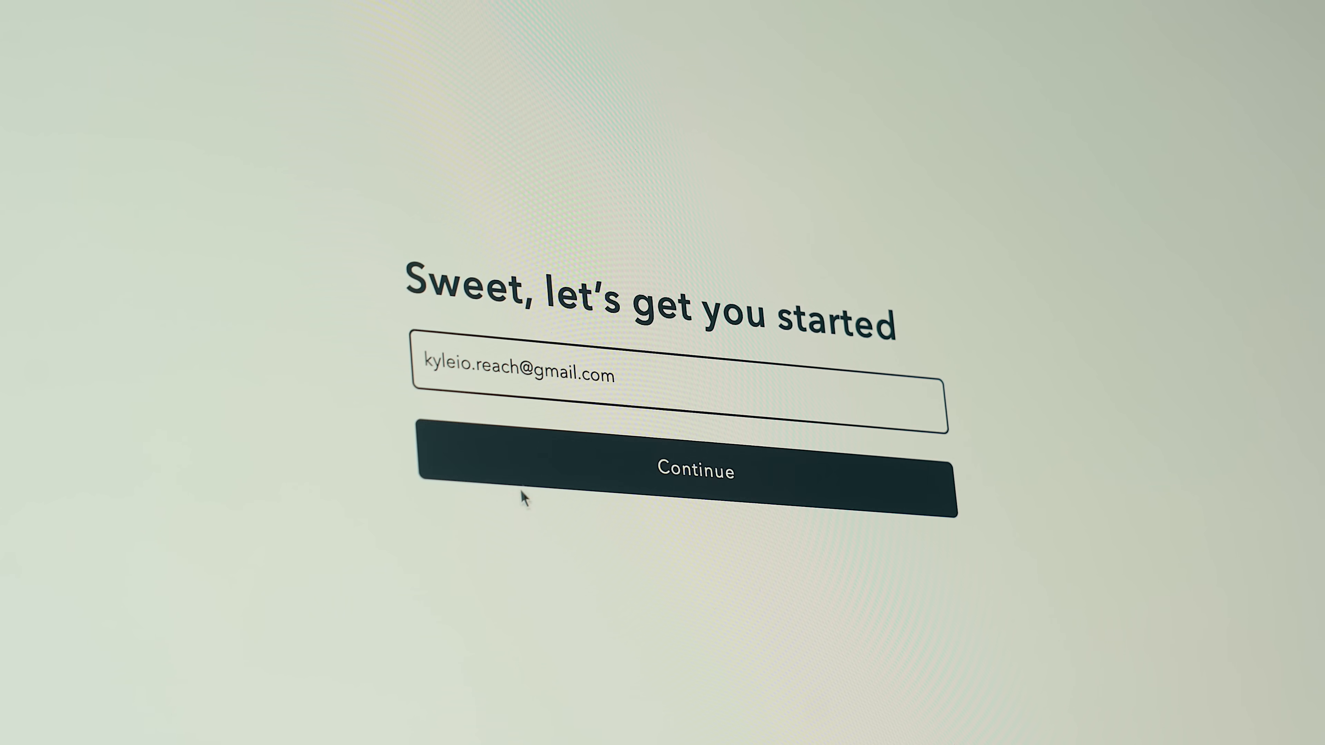
# Continue Setapp sign-up with the entered email and browse the My Explorer and Work sections.
pyautogui.click(685, 471)
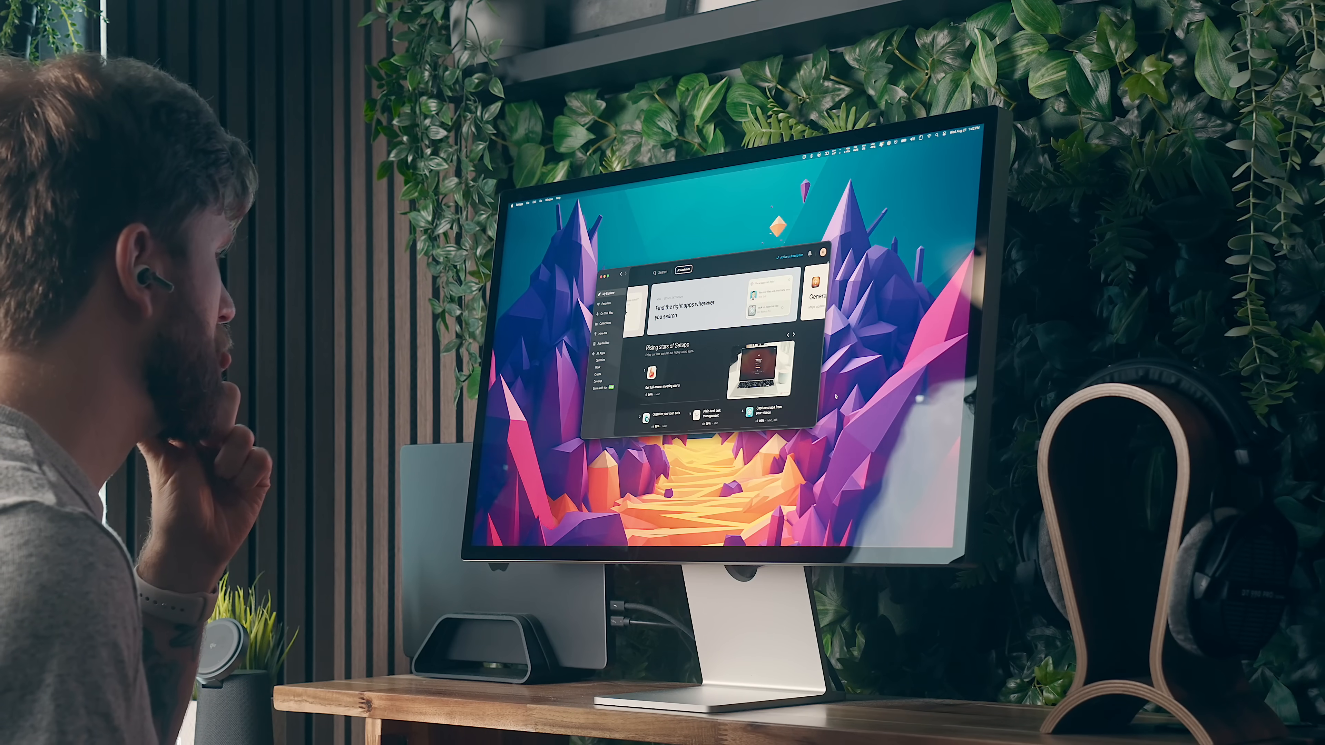
pyautogui.write('brainstorm')
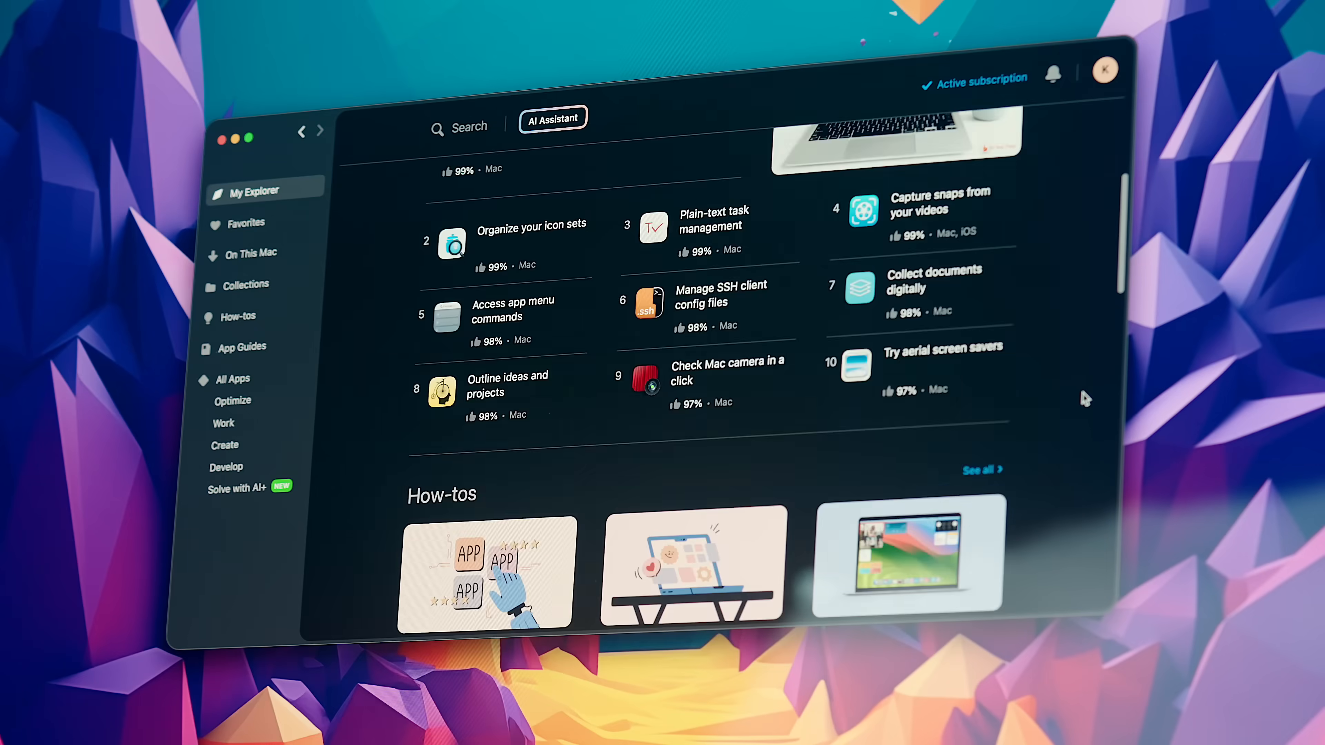
pyautogui.scroll(-3)
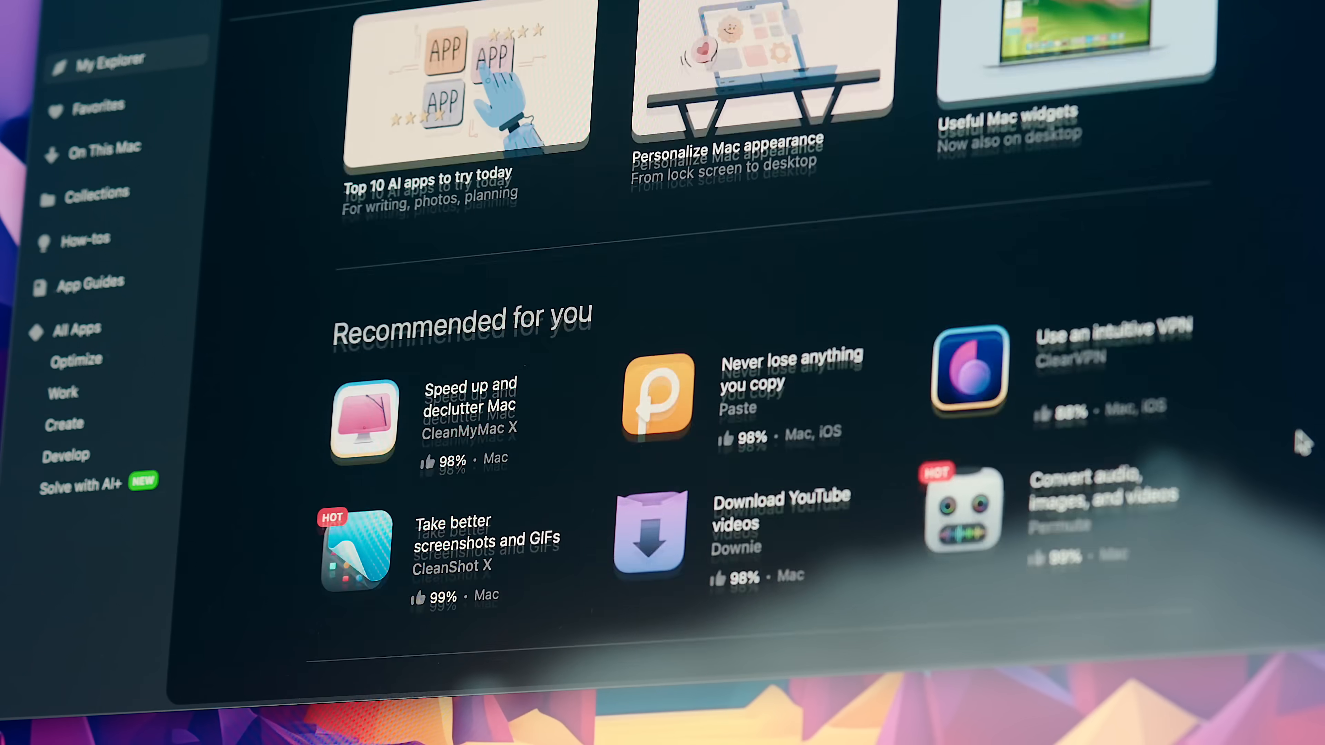
pyautogui.scroll(-3)
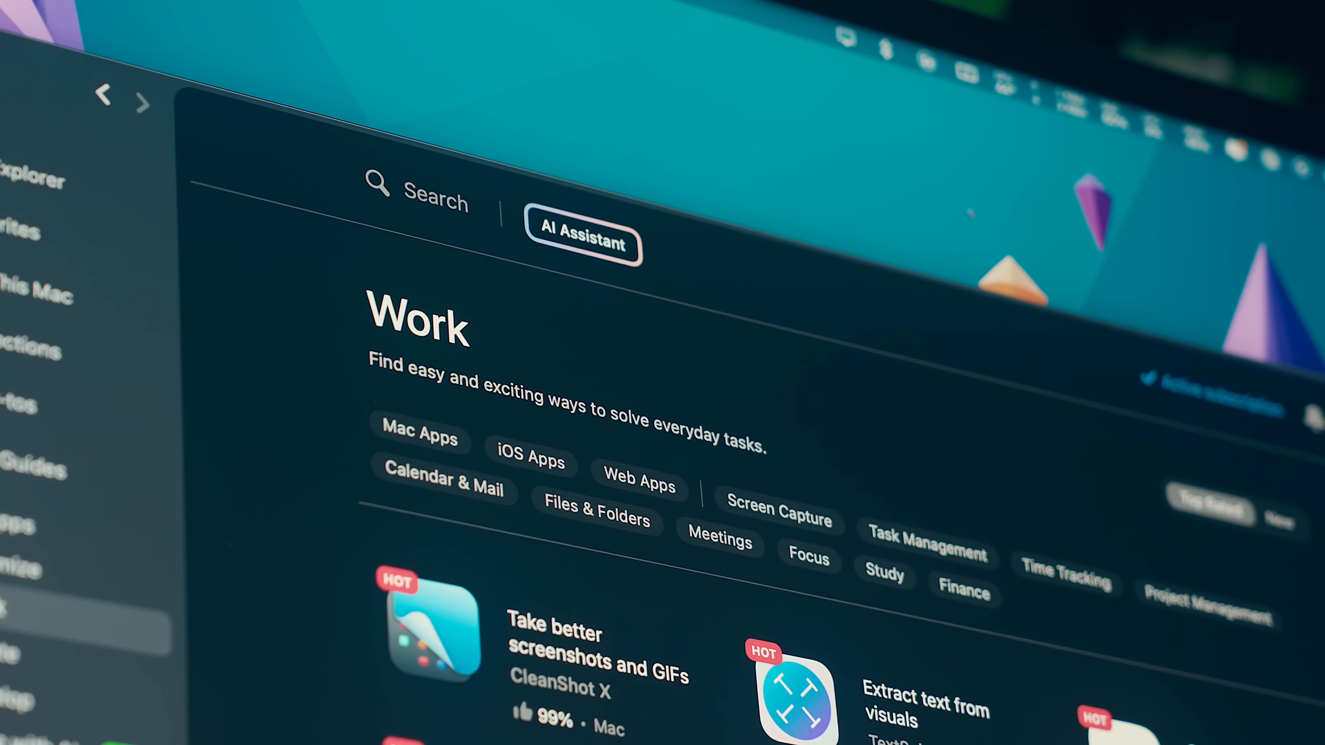
# Scroll the On This Mac list and bring up the context menu on the Bartender card.
pyautogui.scroll(-3)
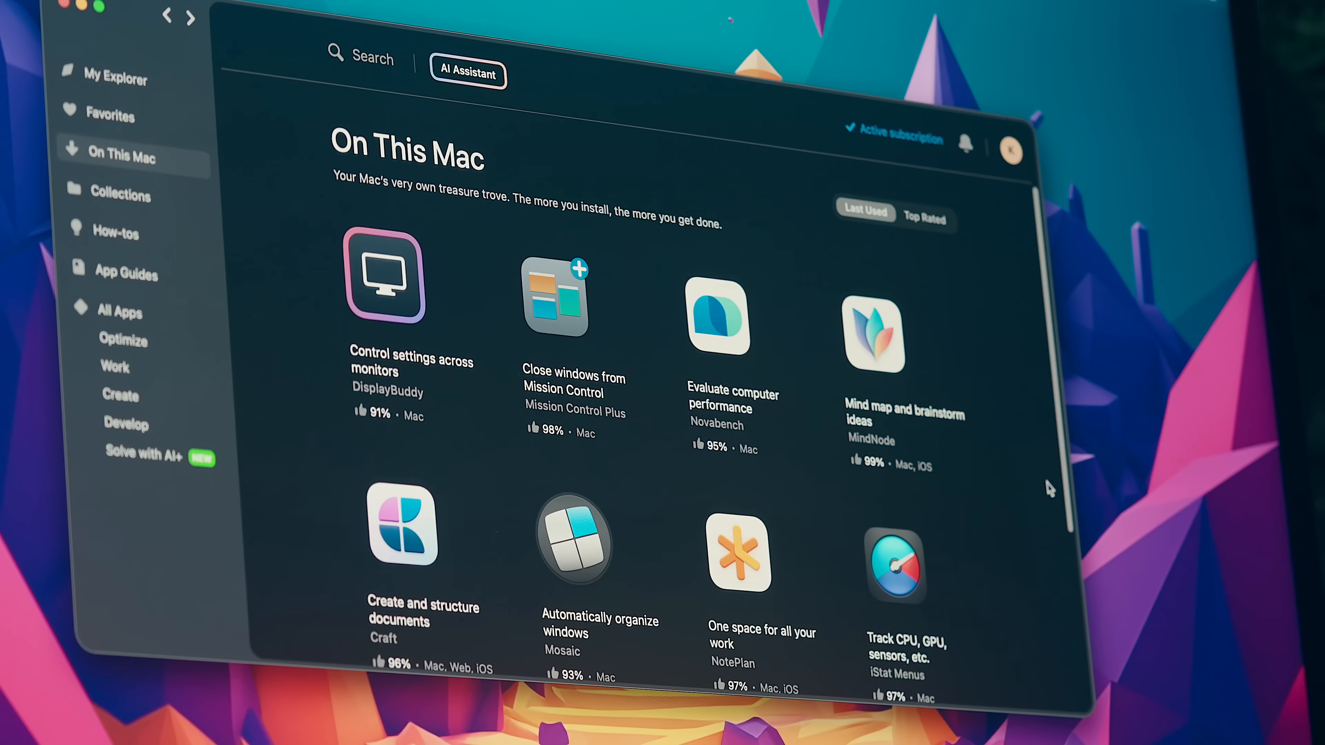
pyautogui.scroll(-3)
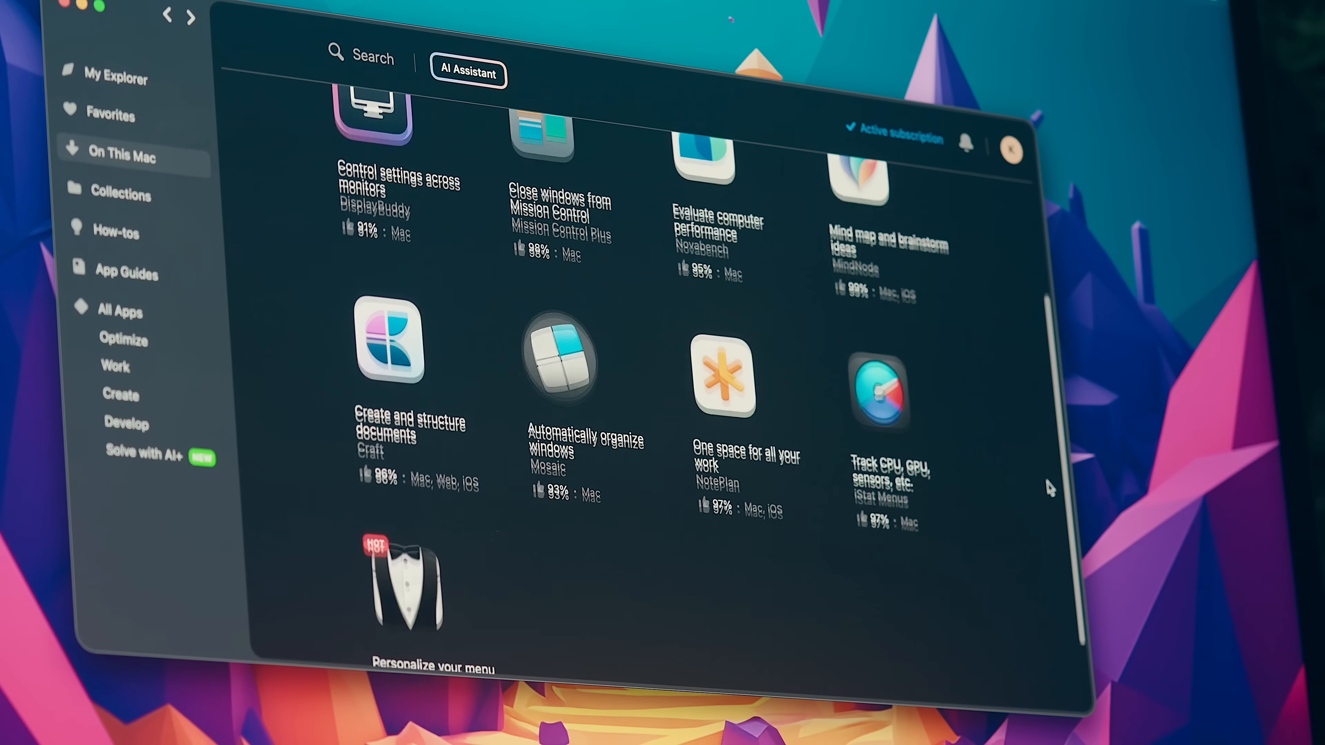
pyautogui.rightClick(404, 583)
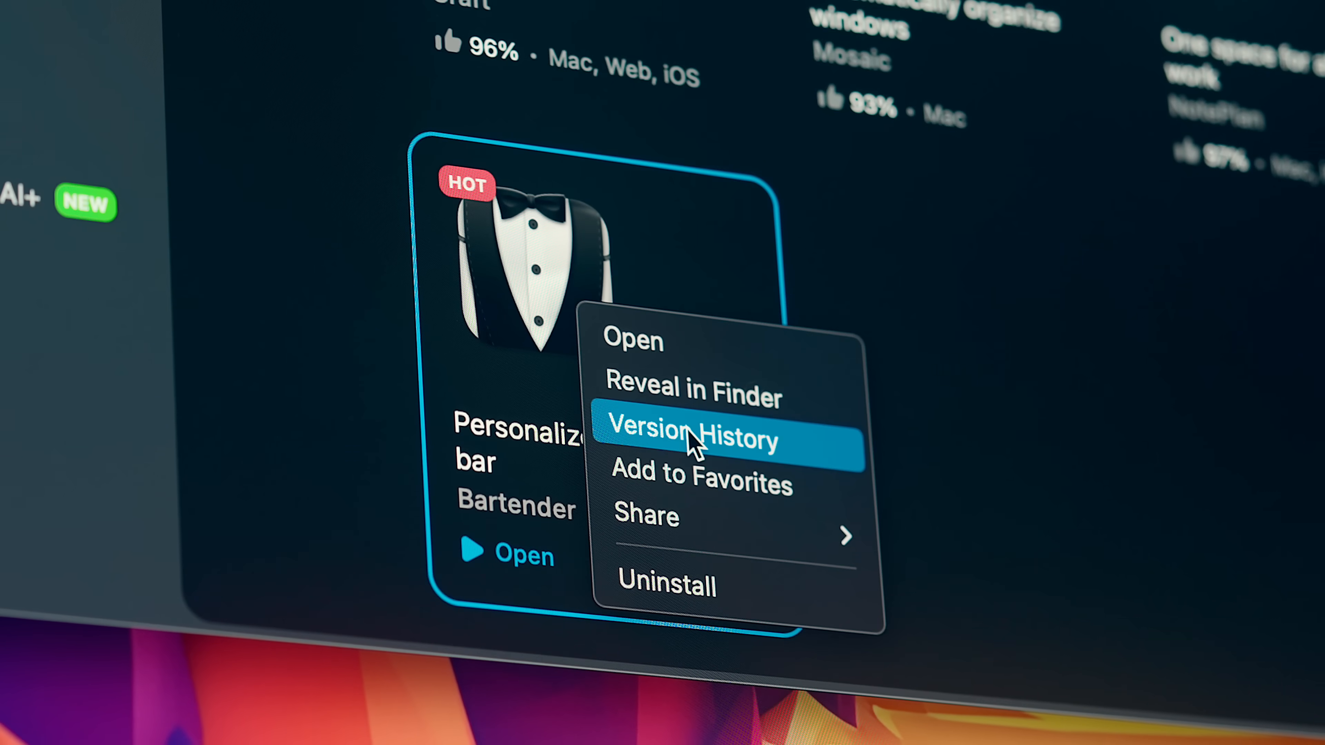
# Show Bartender's Version History with the release notes for version 5.0.54.
pyautogui.click(692, 439)
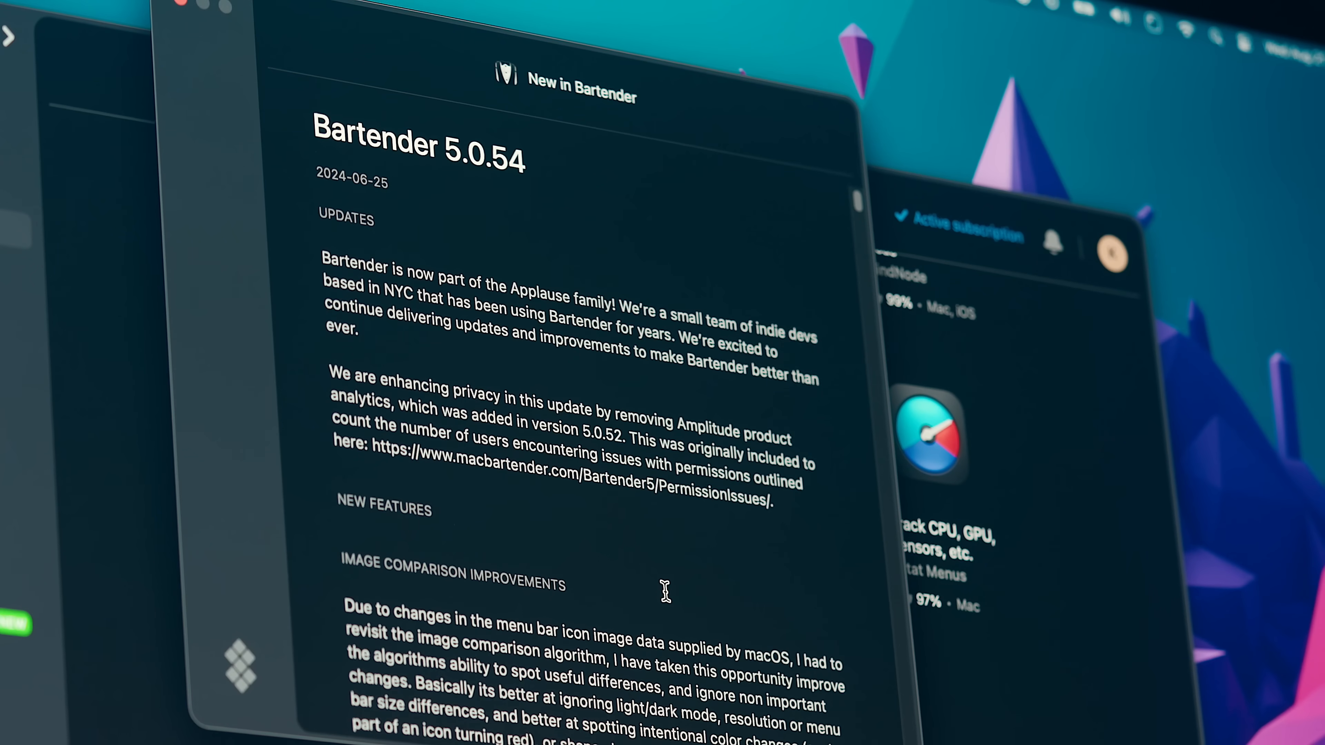
pyautogui.scroll(-3)
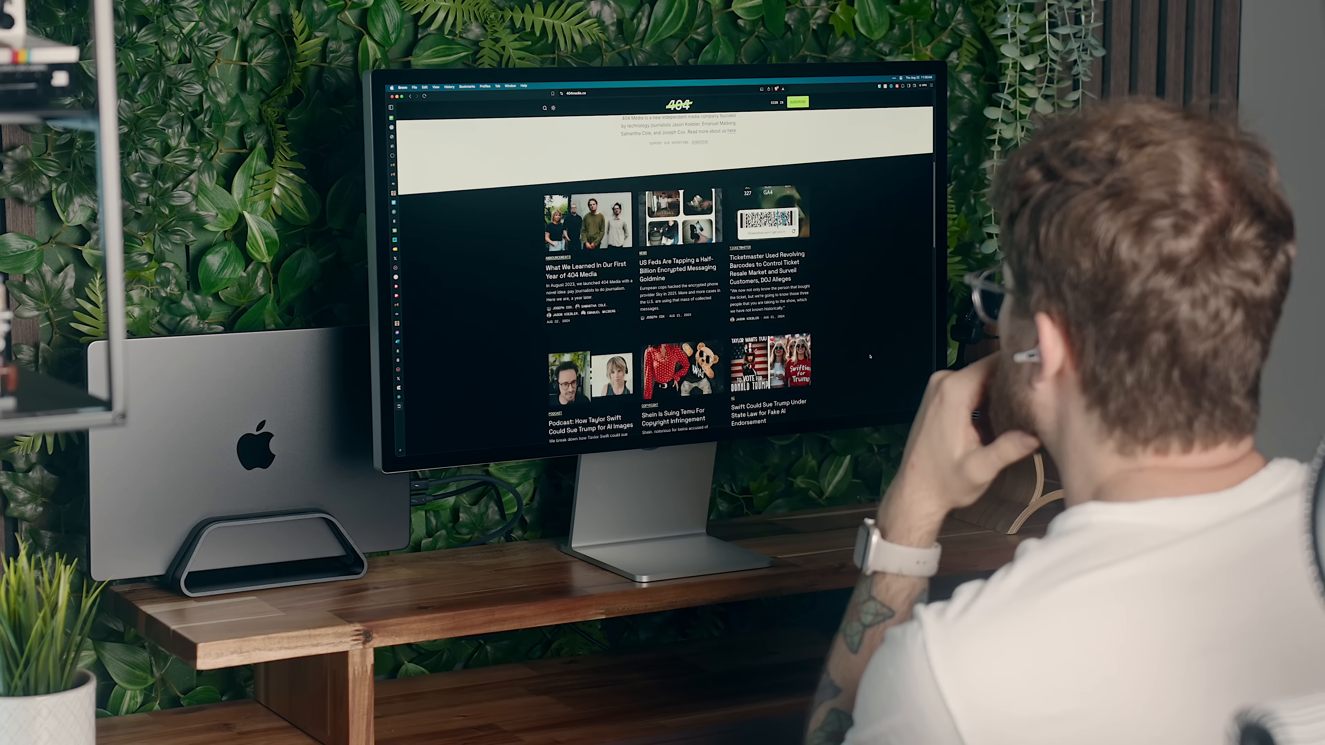
# Browse the 404 Media and Threads feeds in Brave, then bring up Mission Control with all windows.
pyautogui.scroll(-3)
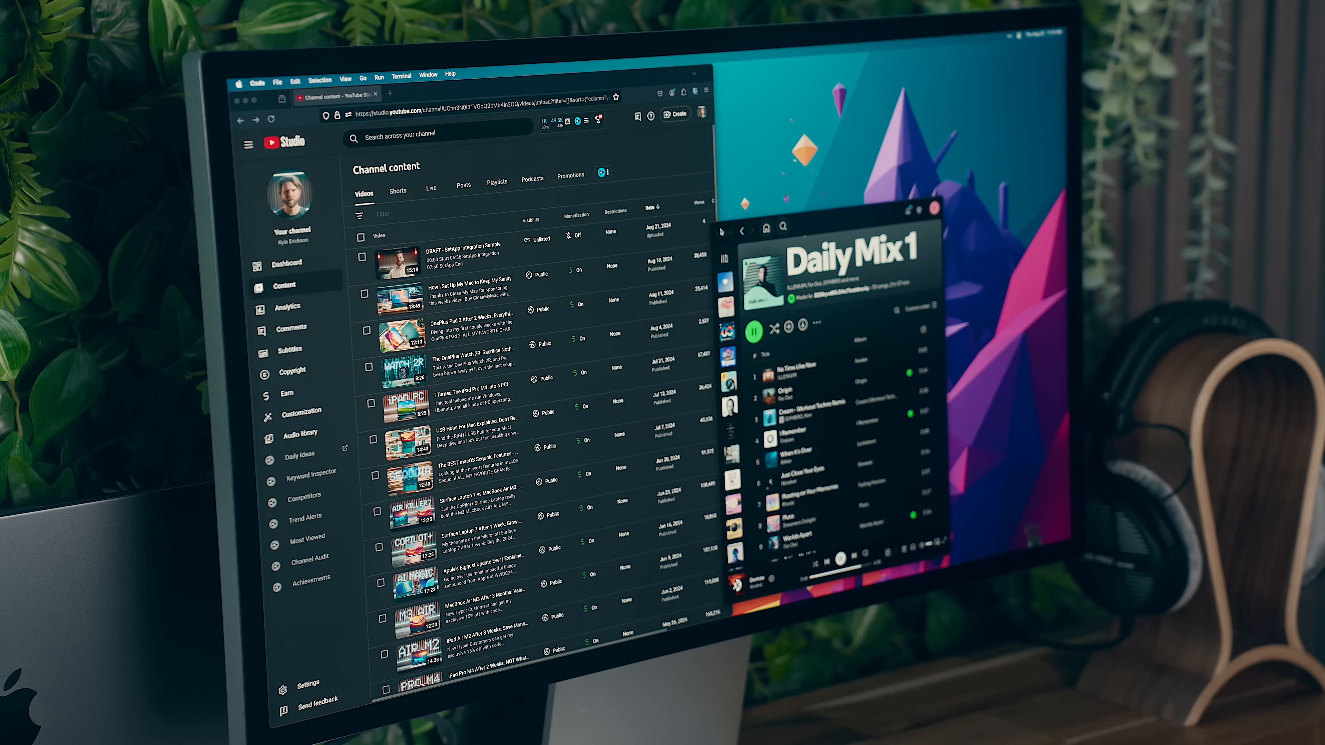
pyautogui.press('mission_control')
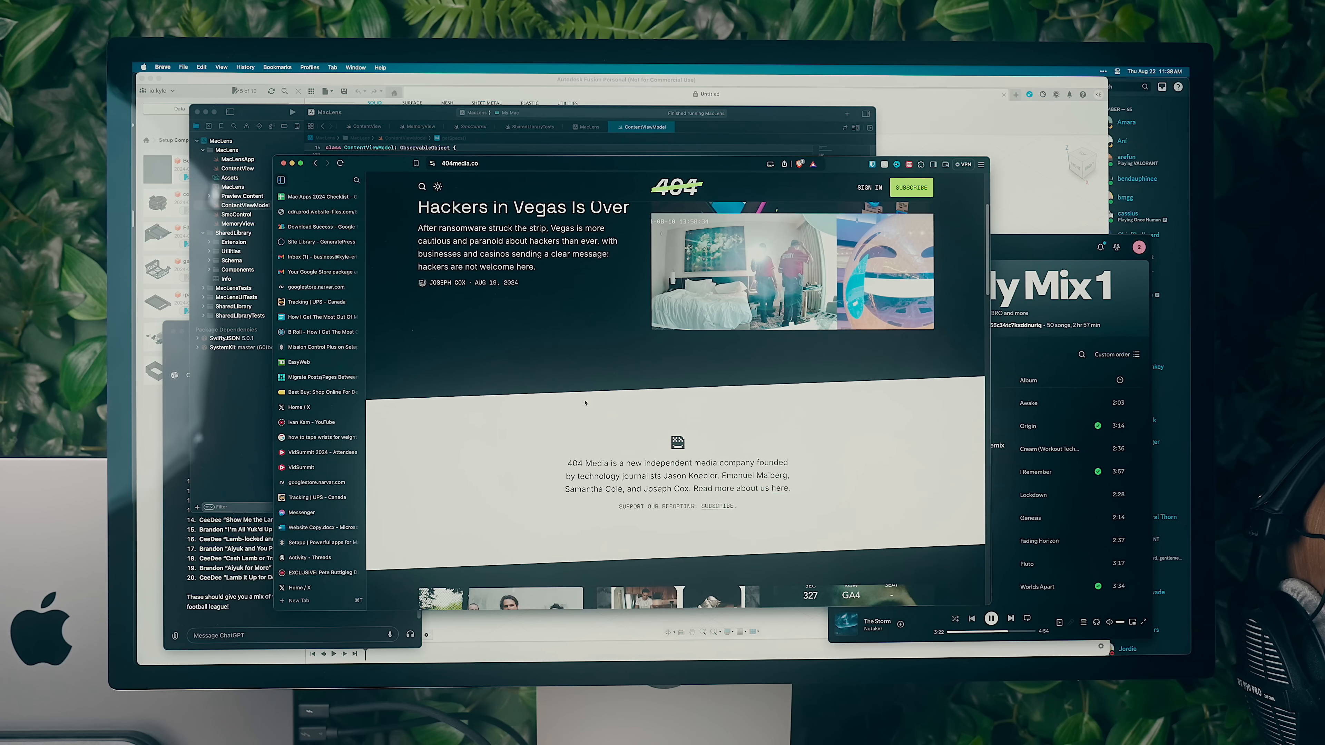
pyautogui.scroll(-3)
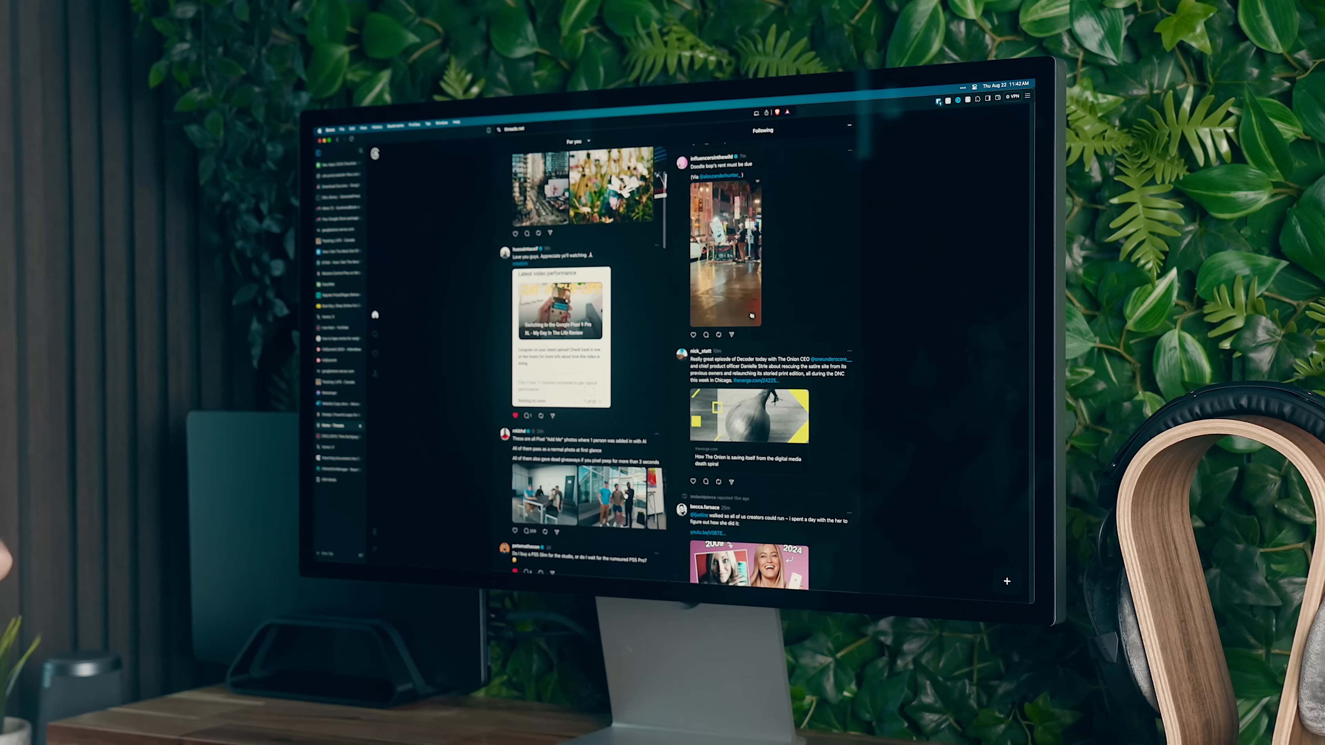
pyautogui.scroll(-3)
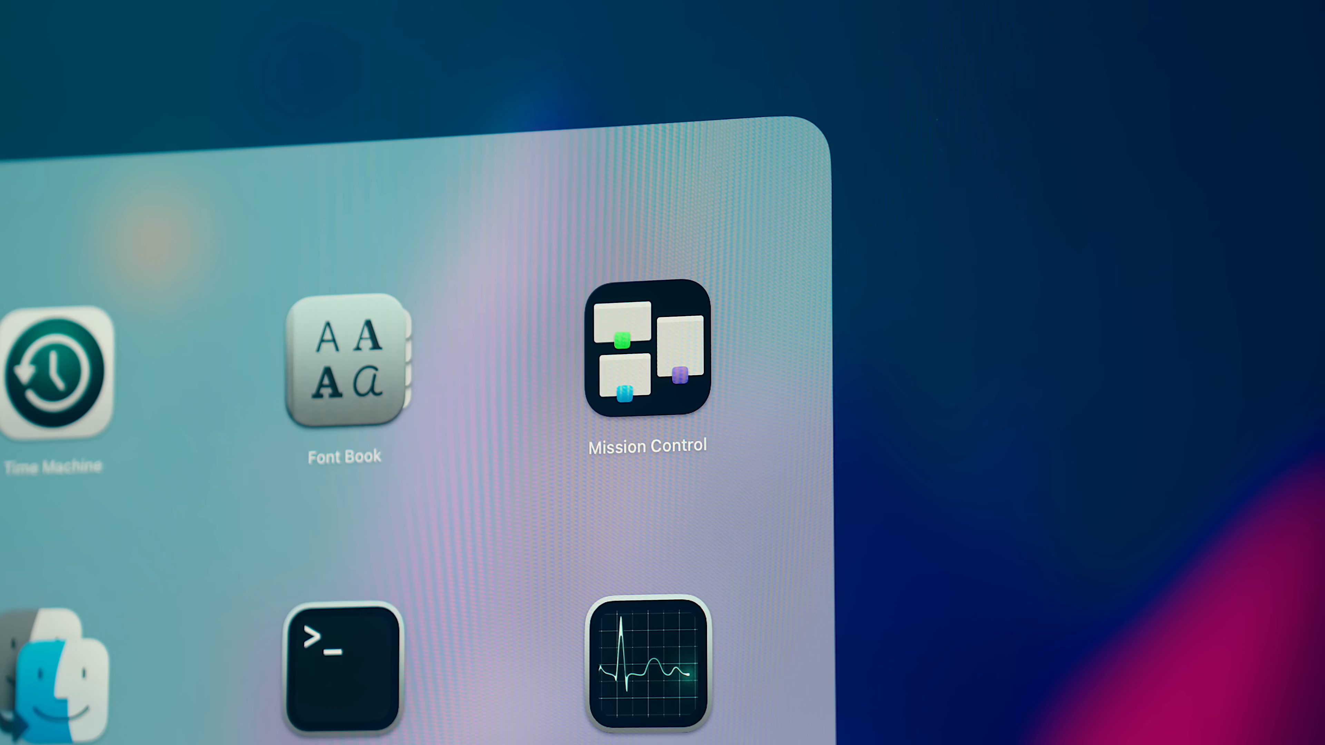
pyautogui.click(646, 364)
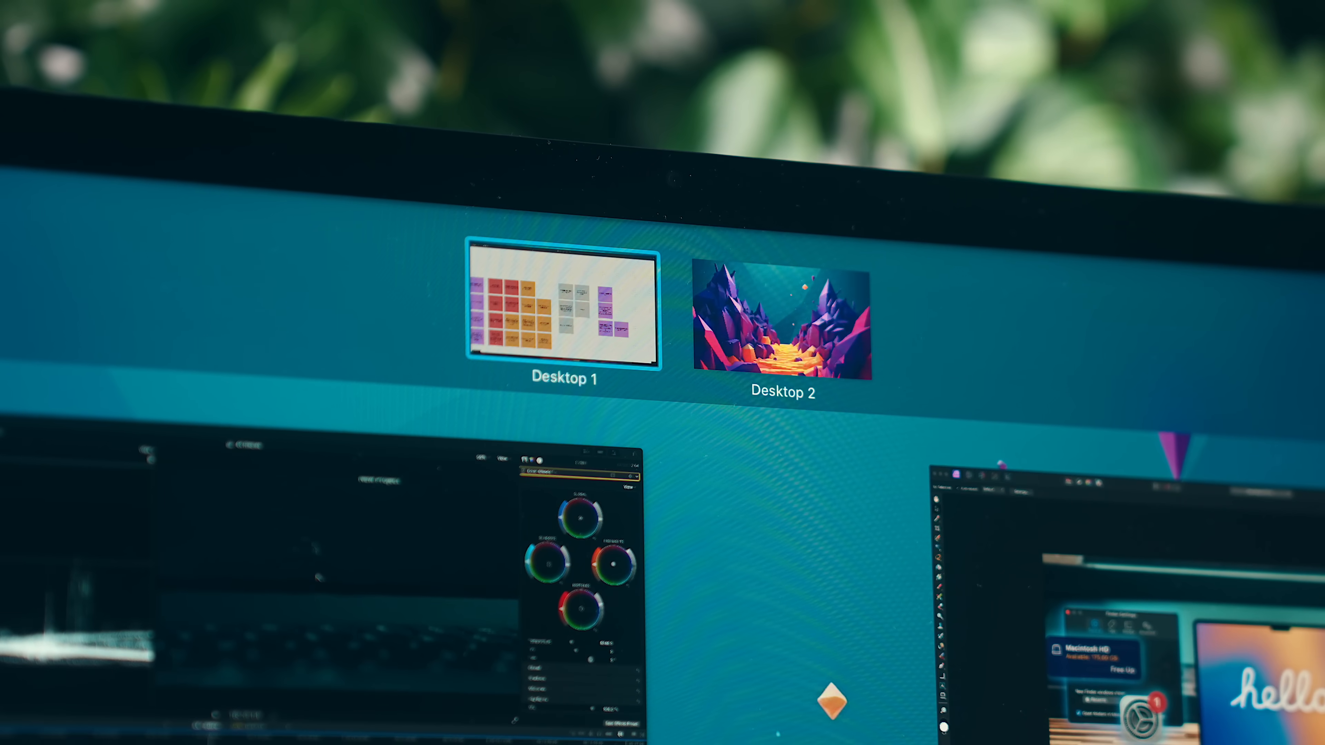
# Review Desktop 1 and Desktop 2 in Mission Control and close the Lightroom window.
pyautogui.click(782, 324)
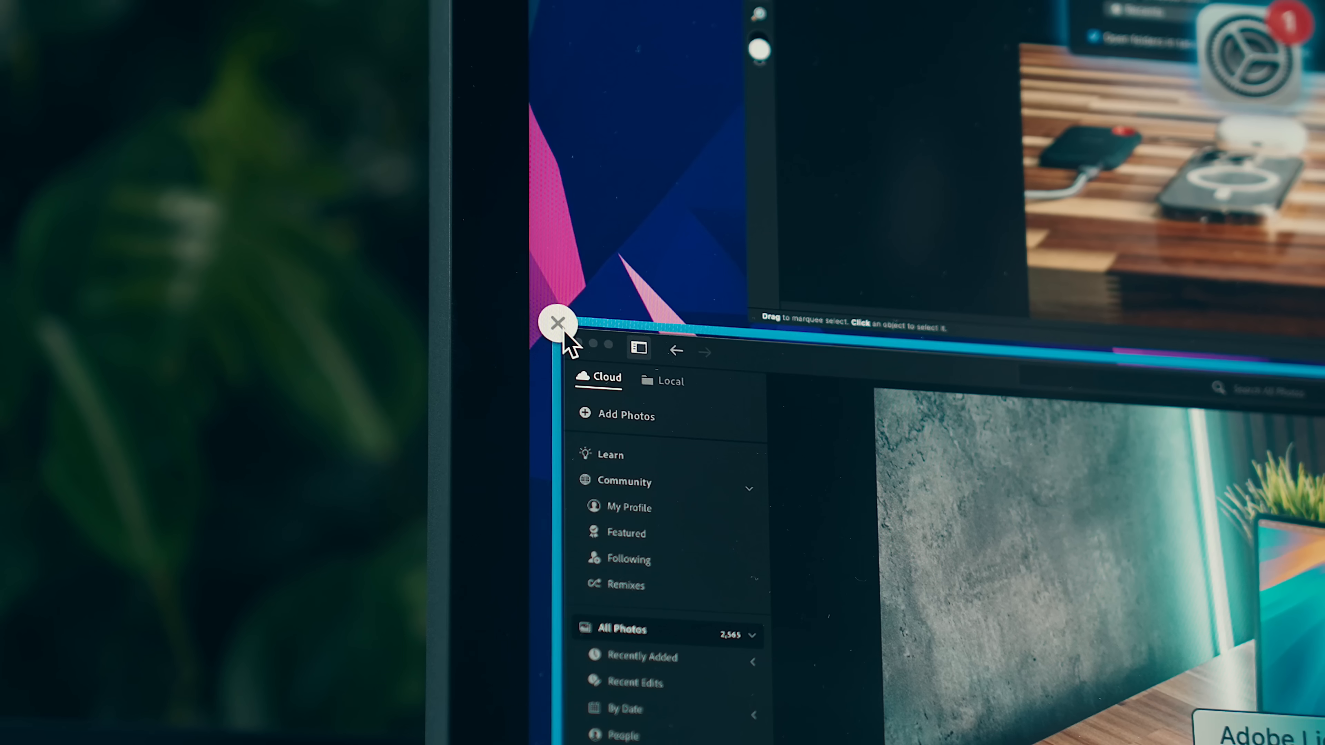
pyautogui.click(555, 323)
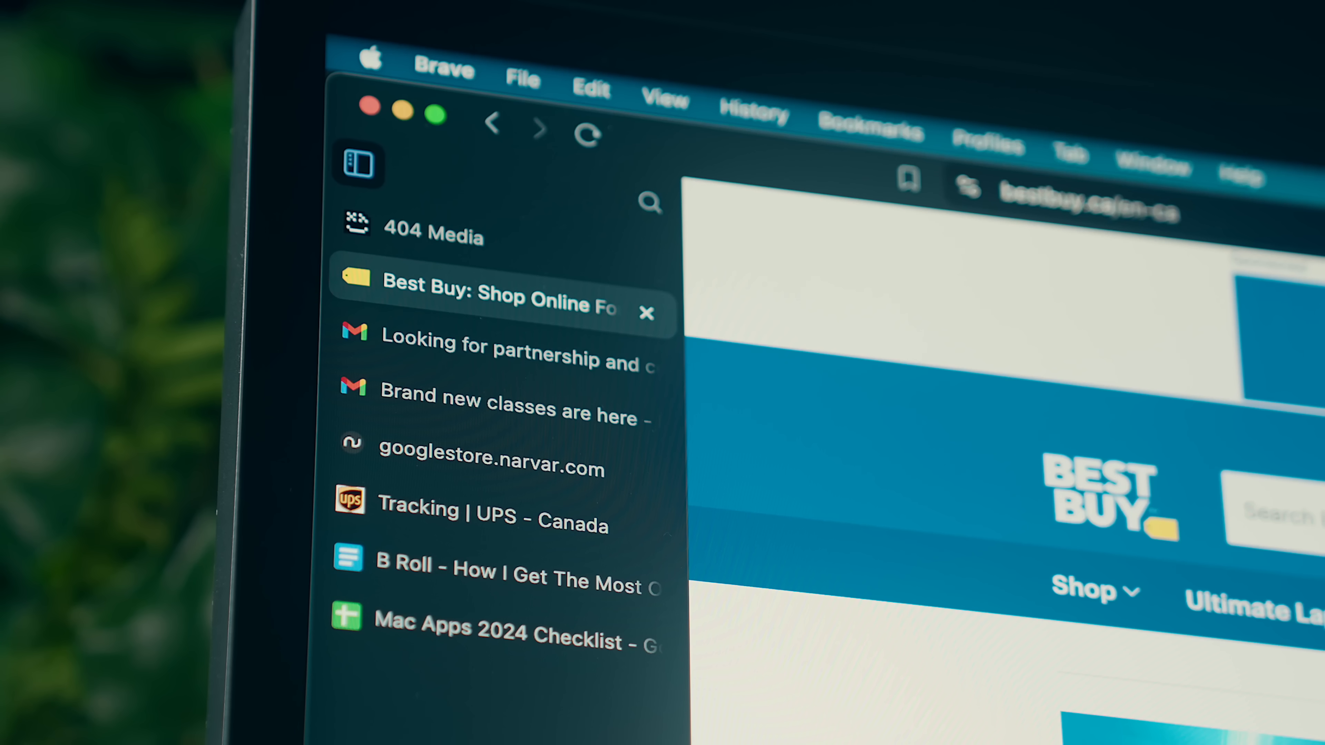
# Switch to the Apple developer documentation tab in Brave's sidebar with Deep work Focus on.
pyautogui.click(508, 475)
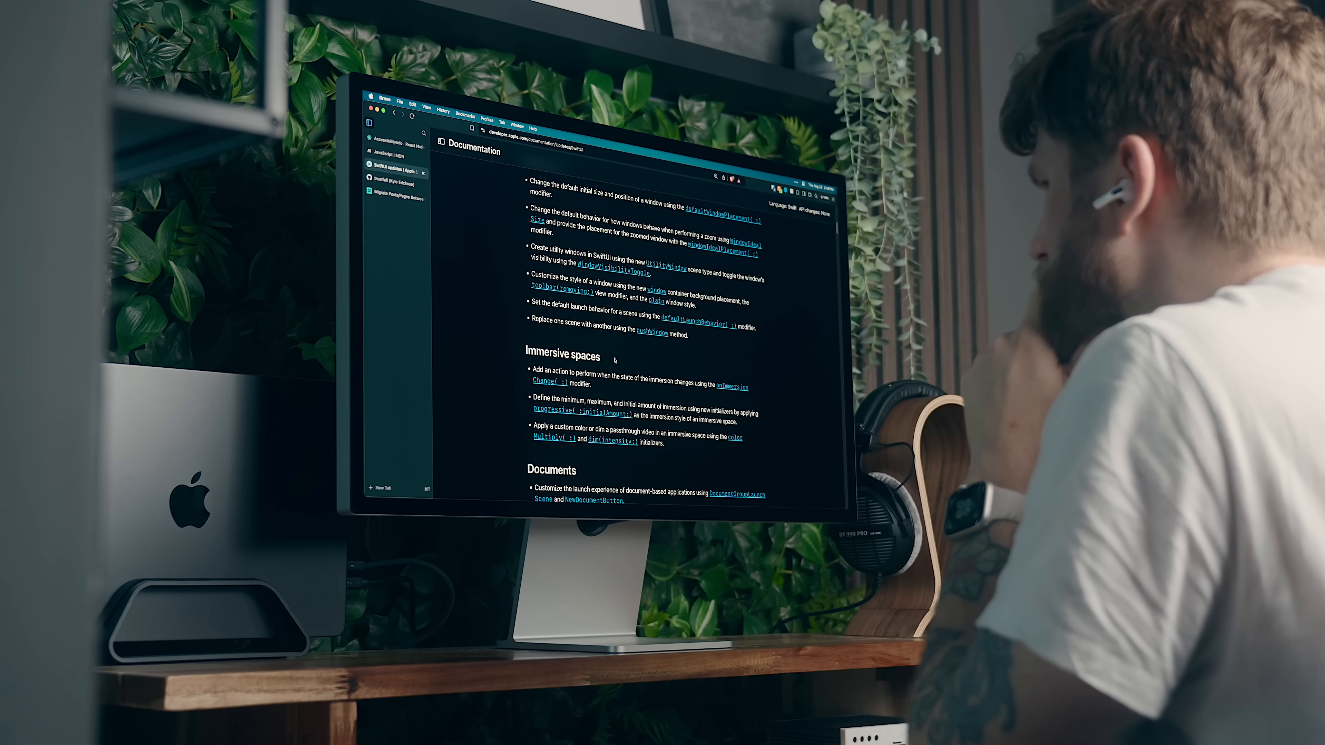
pyautogui.scroll(-3)
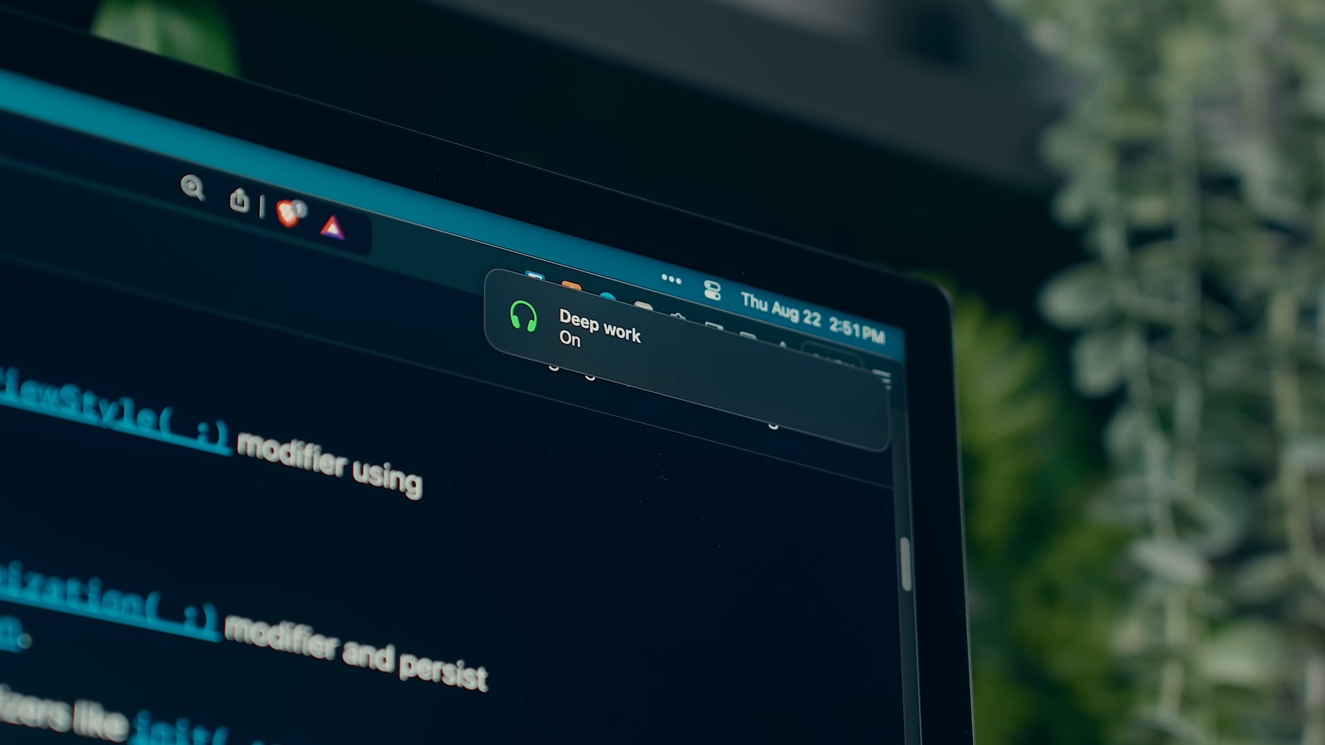
pyautogui.click(633, 219)
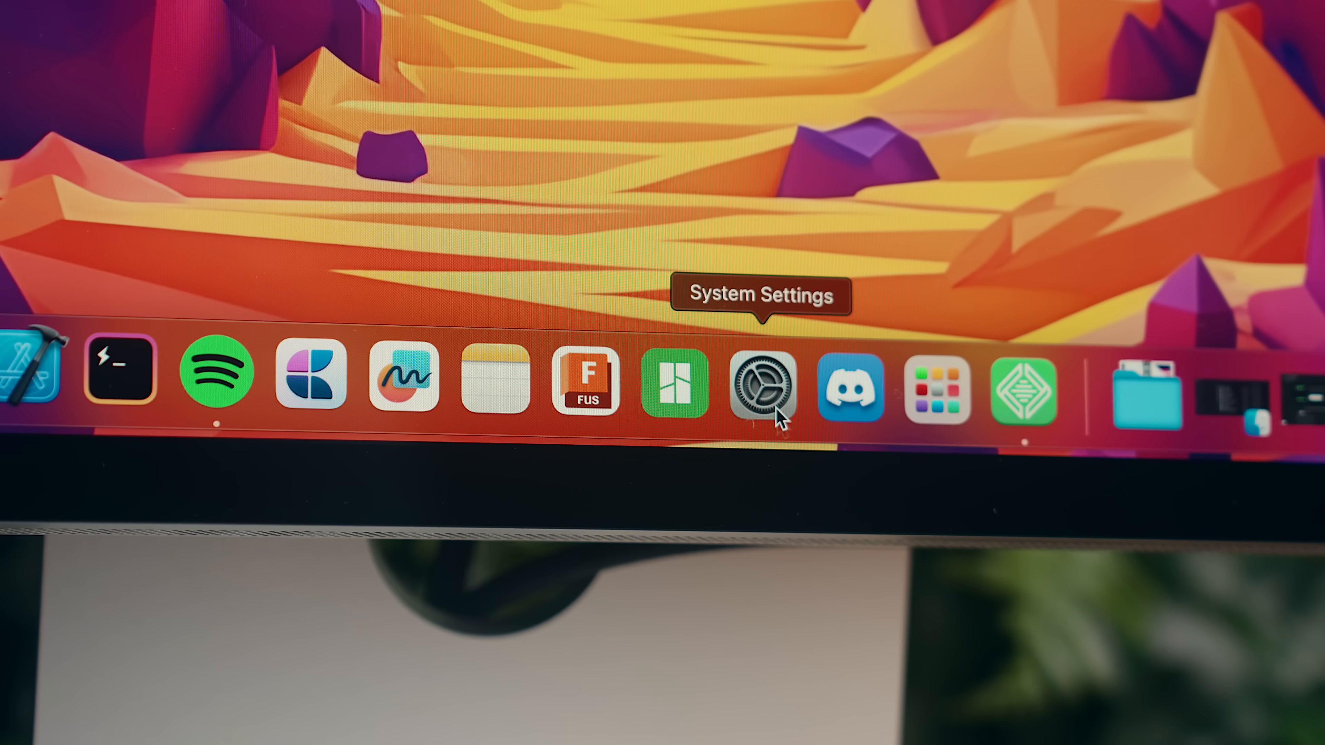
# In System Settings > Focus > Deep work, add Xcode to the allowed apps.
pyautogui.click(763, 389)
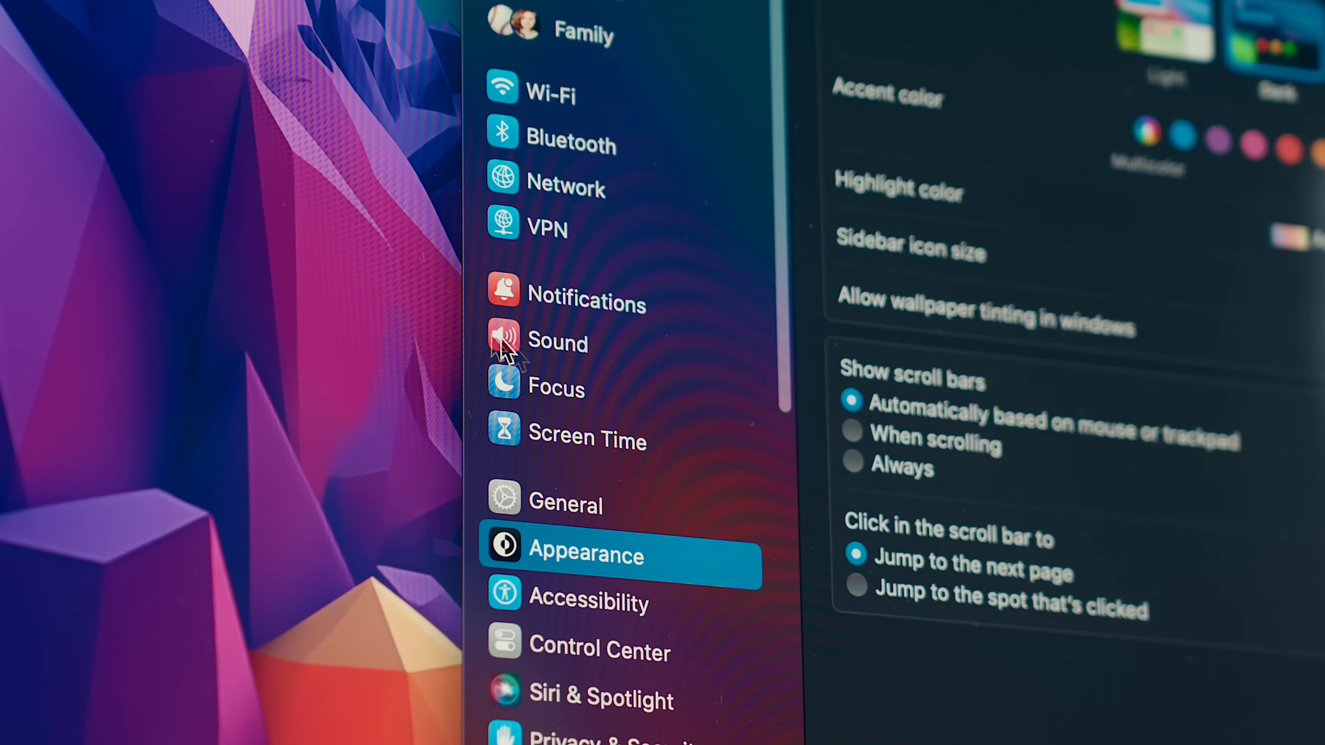
pyautogui.click(556, 388)
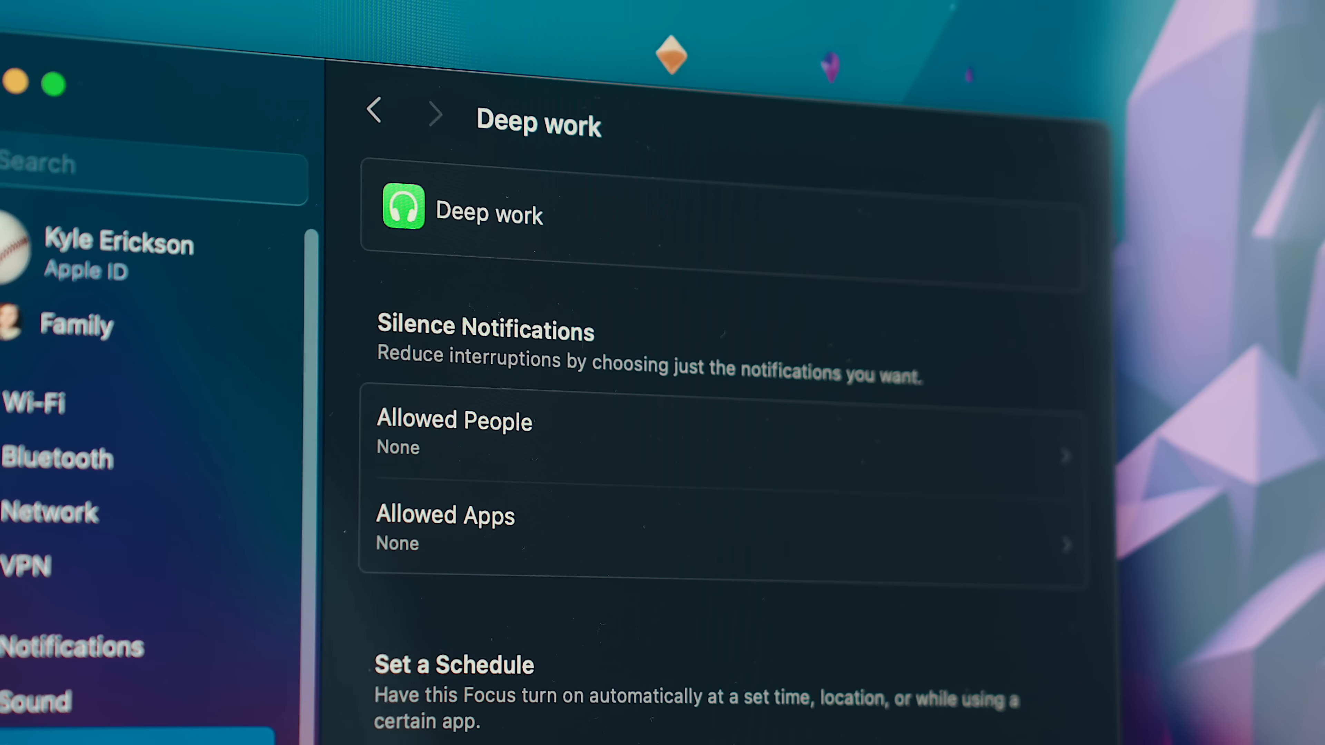
pyautogui.click(720, 528)
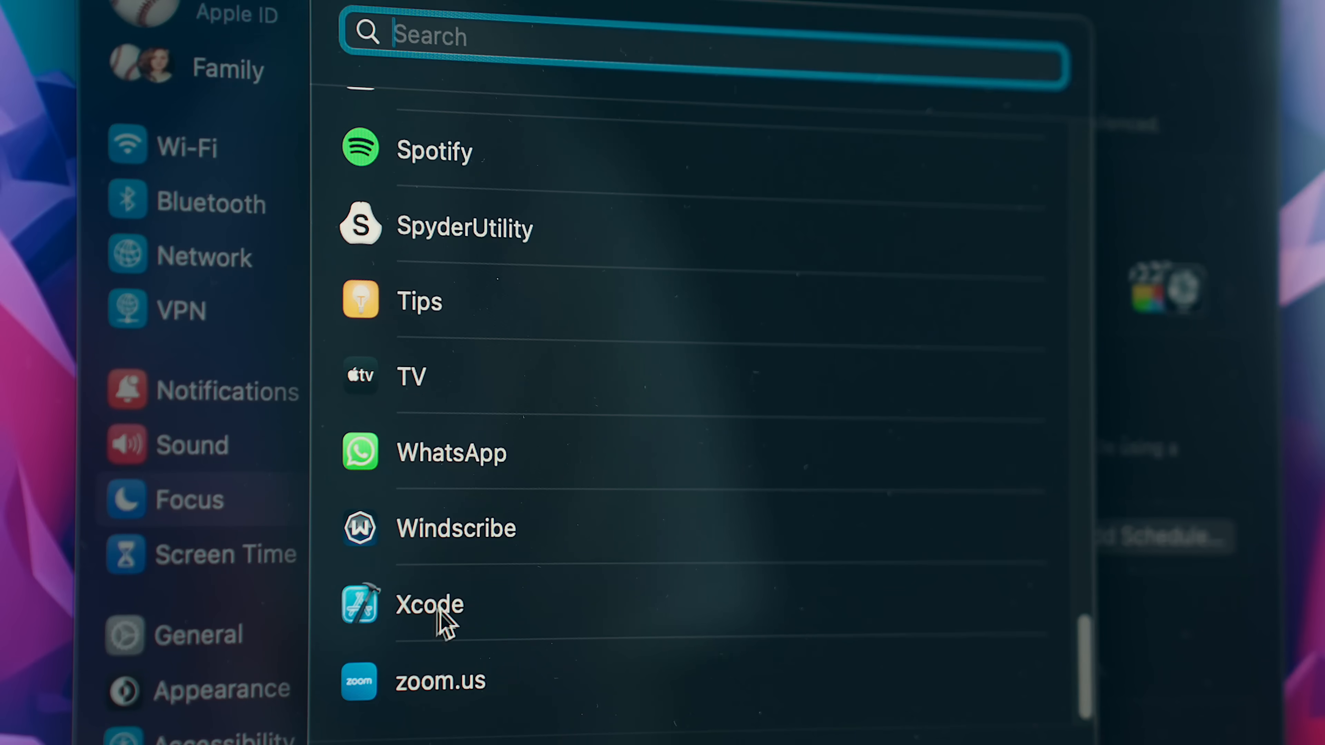
pyautogui.click(429, 605)
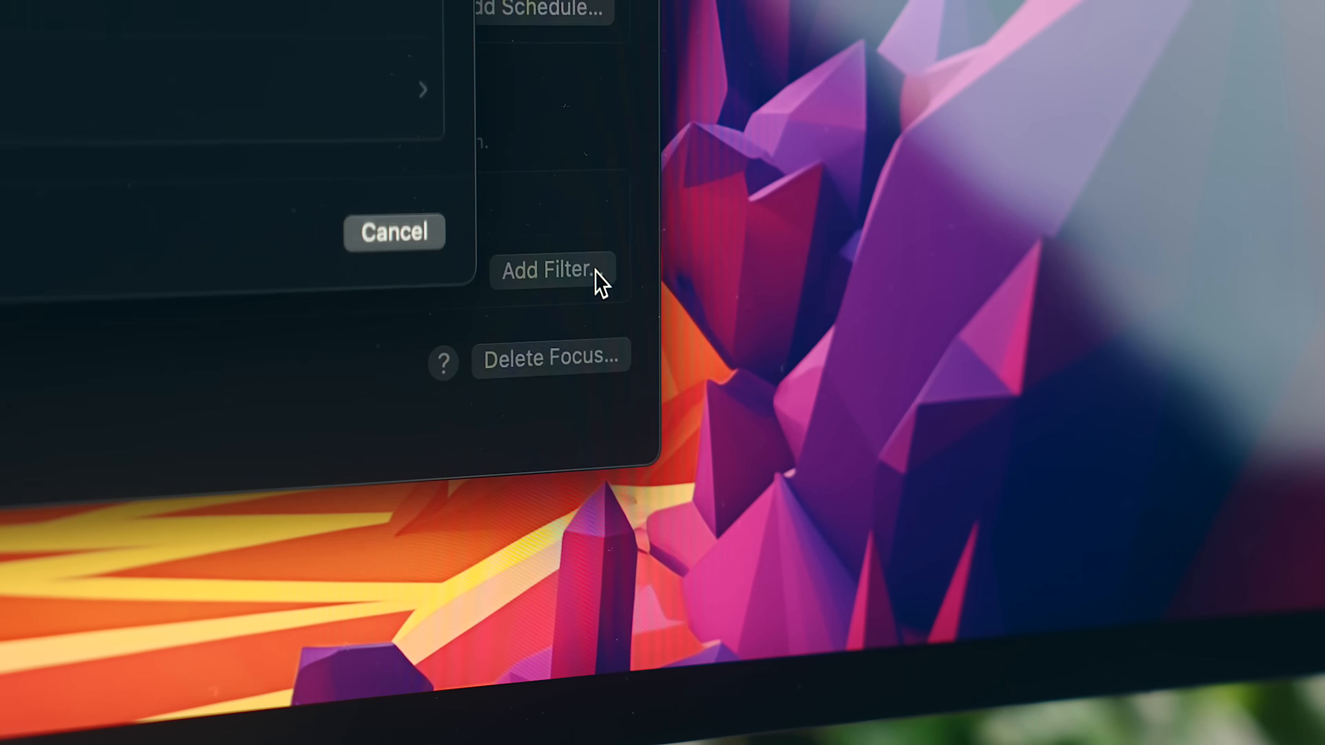
# Add a focus filter to Deep work and choose Safari with a Profile.
pyautogui.click(552, 270)
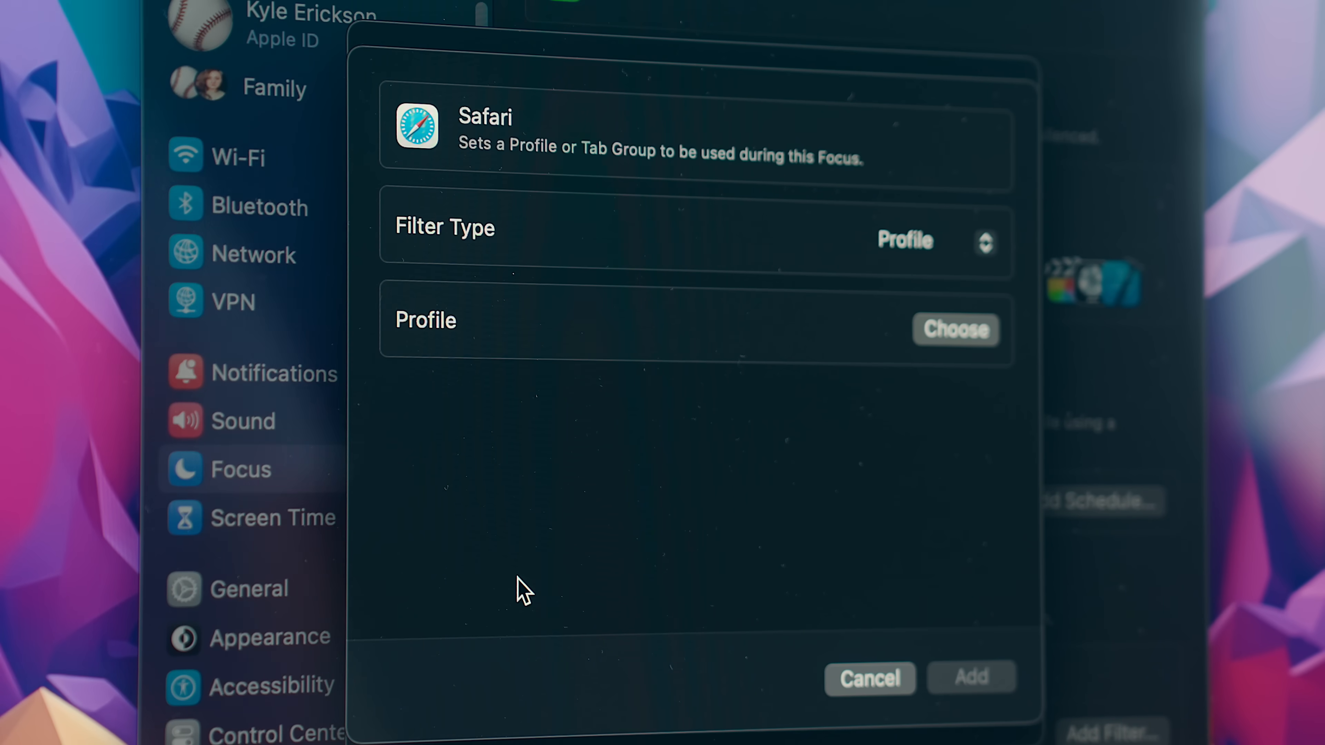
pyautogui.click(953, 330)
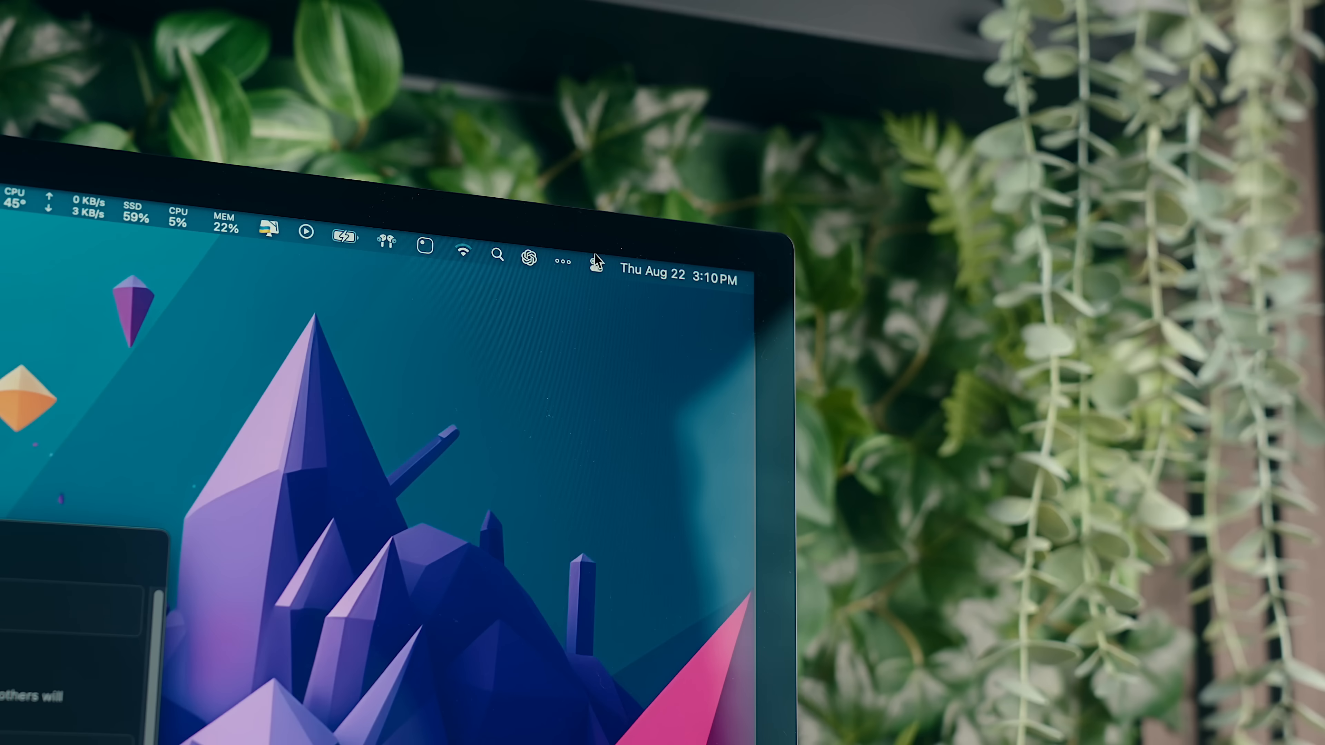
# Expand Control Center's Focus tile to list the focus modes, including Deep work.
pyautogui.click(596, 260)
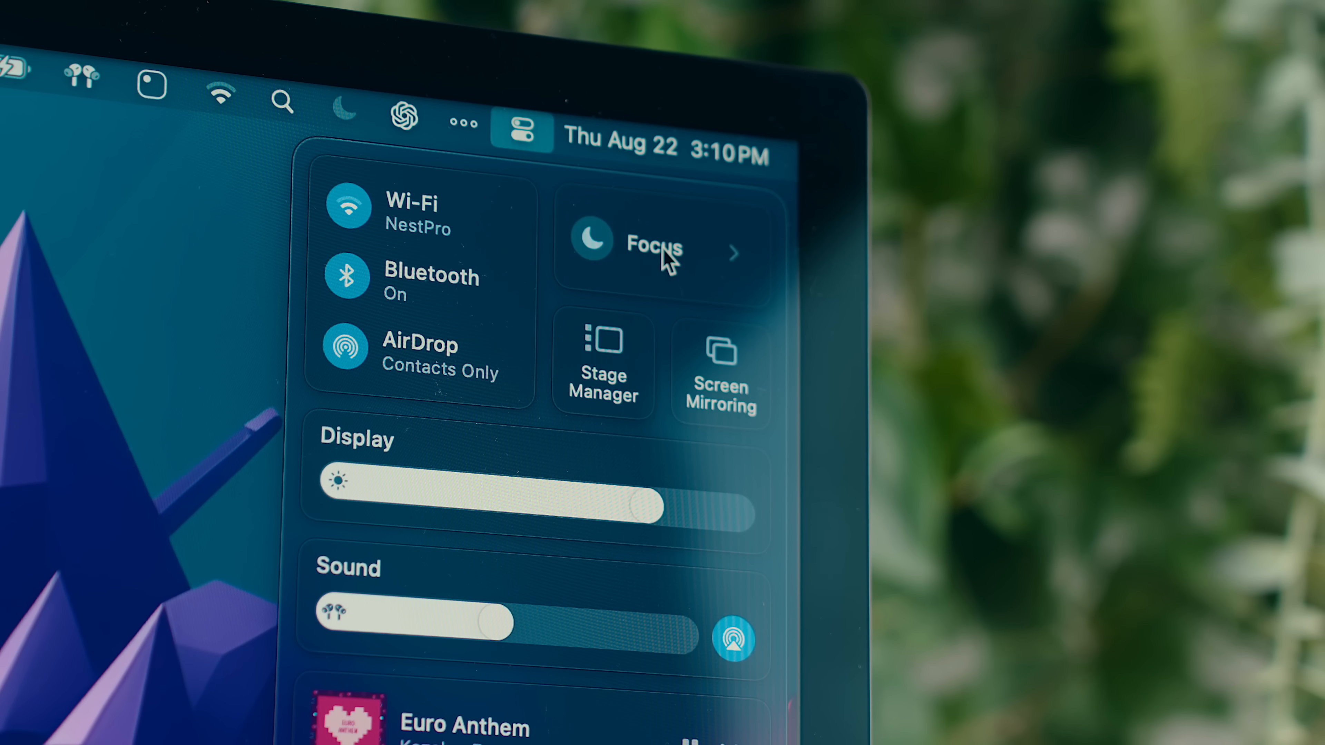
pyautogui.click(655, 245)
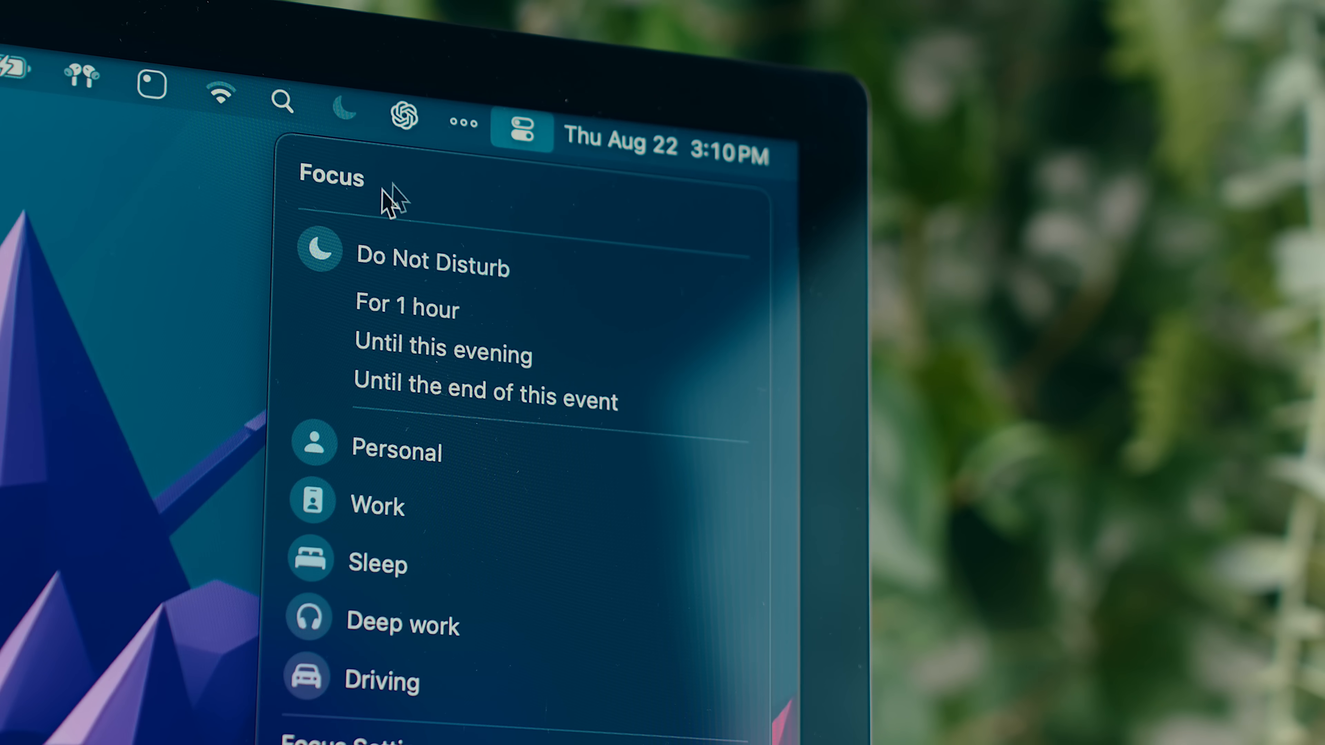
pyautogui.click(430, 267)
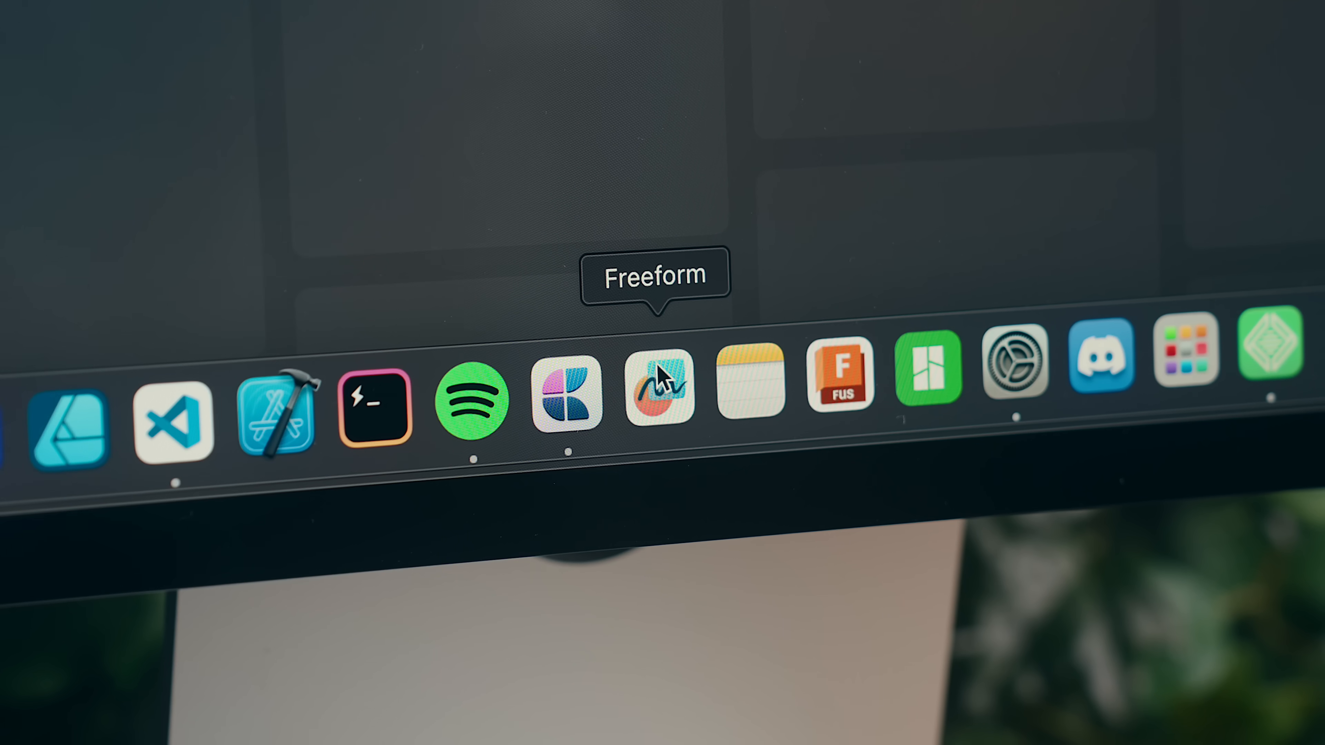
# Launch Freeform from the Dock and browse the Setup Inspo image board.
pyautogui.click(659, 382)
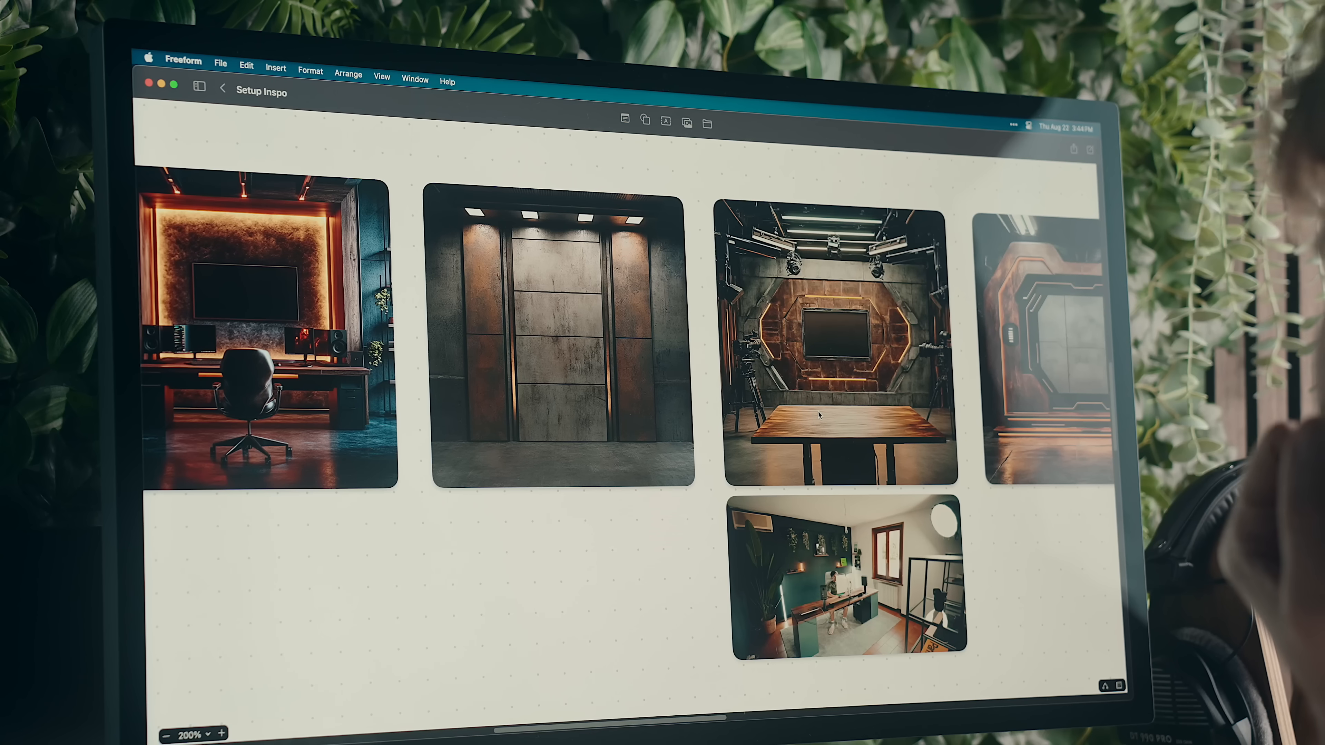
pyautogui.hscroll(3)
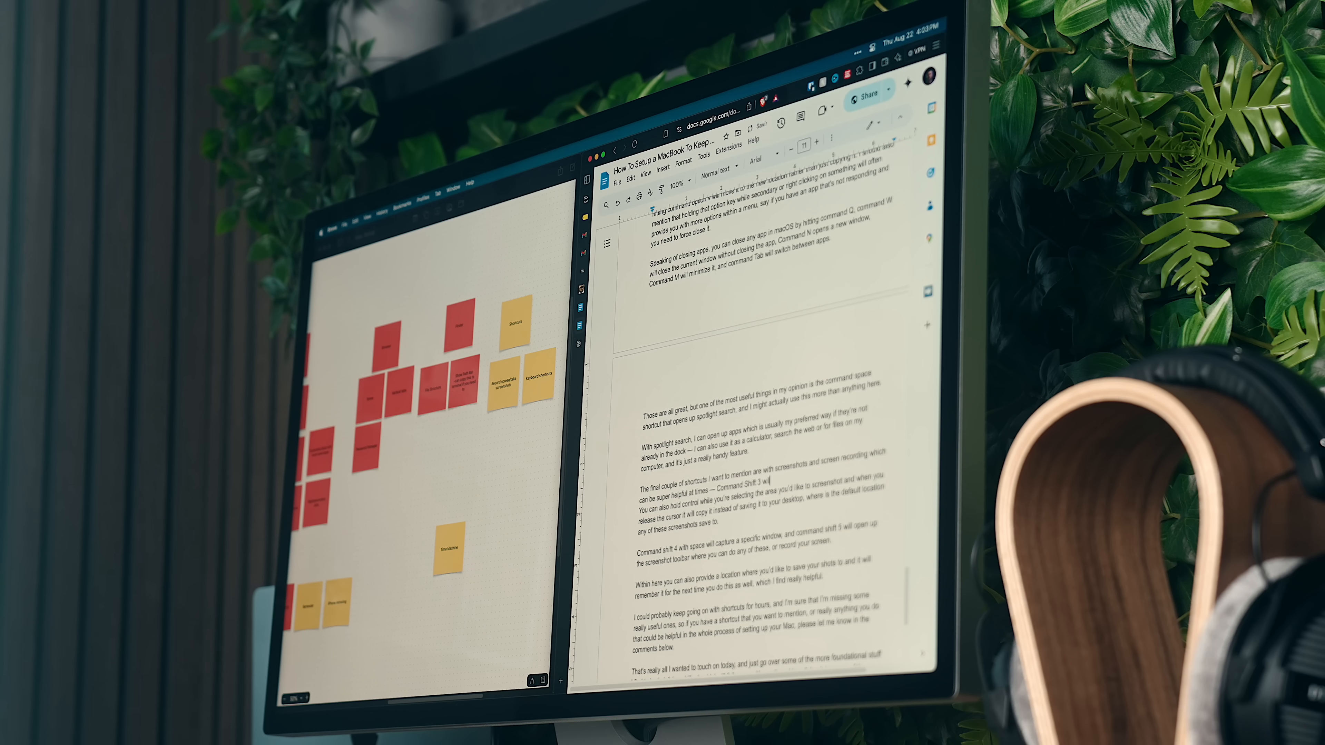
# Enter 'take a screenshot' and browse the Docs side-panel apps.
pyautogui.write('take a screenshot')
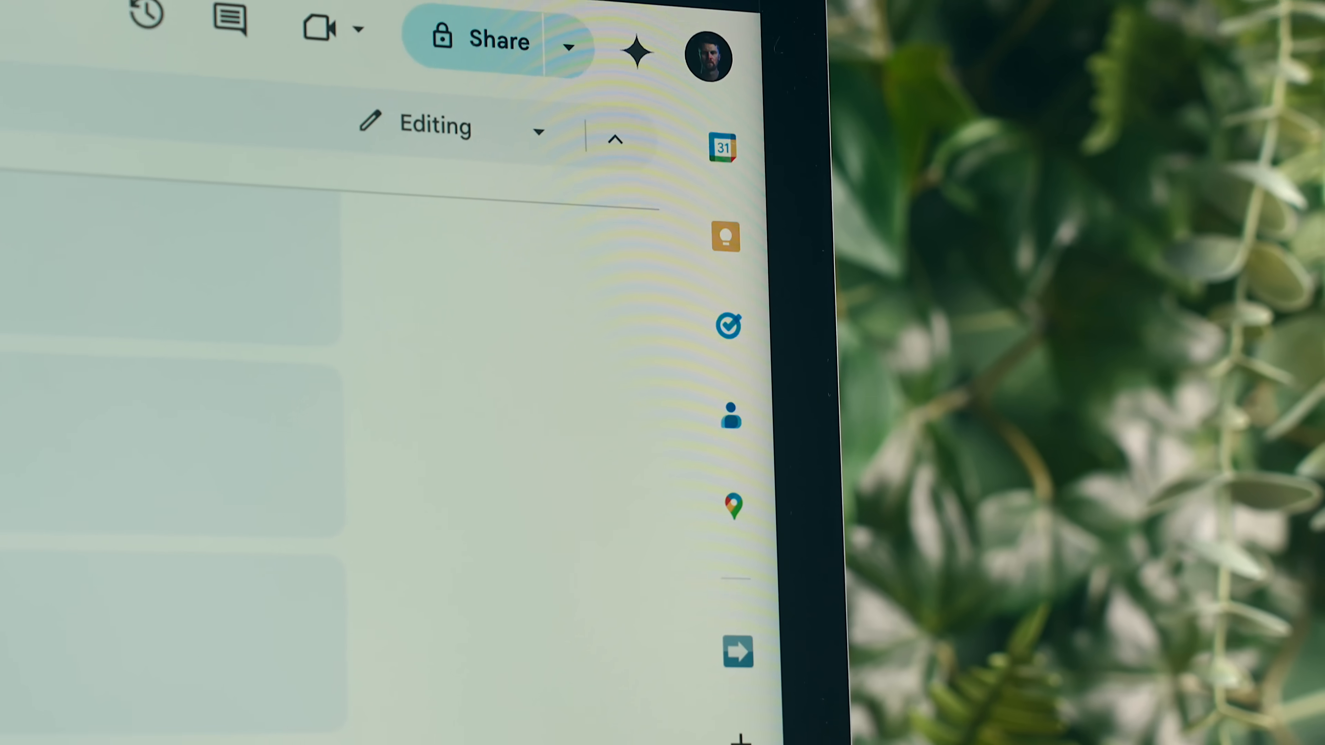
pyautogui.scroll(-3)
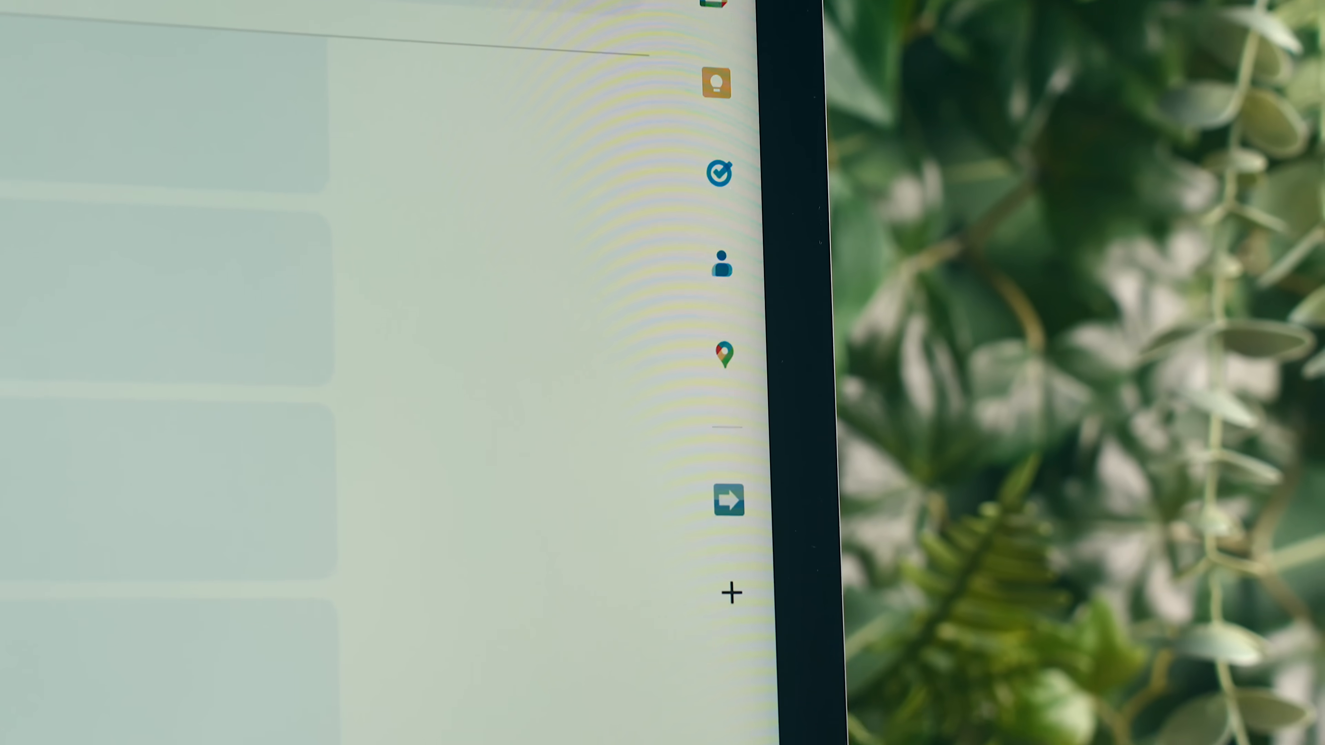
pyautogui.click(729, 501)
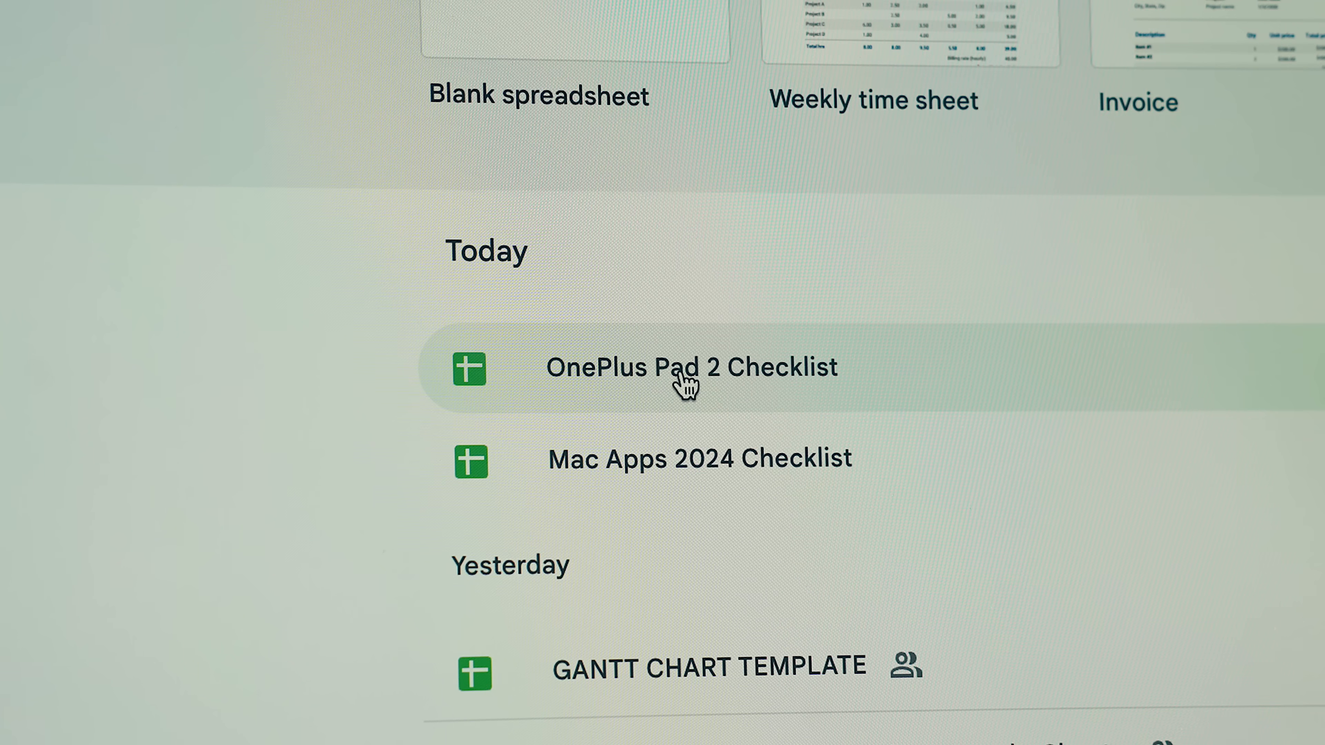
# Open the OnePlus Pad 2 Checklist from Sheets recents and view Workspace Marketplace add-ons.
pyautogui.click(690, 366)
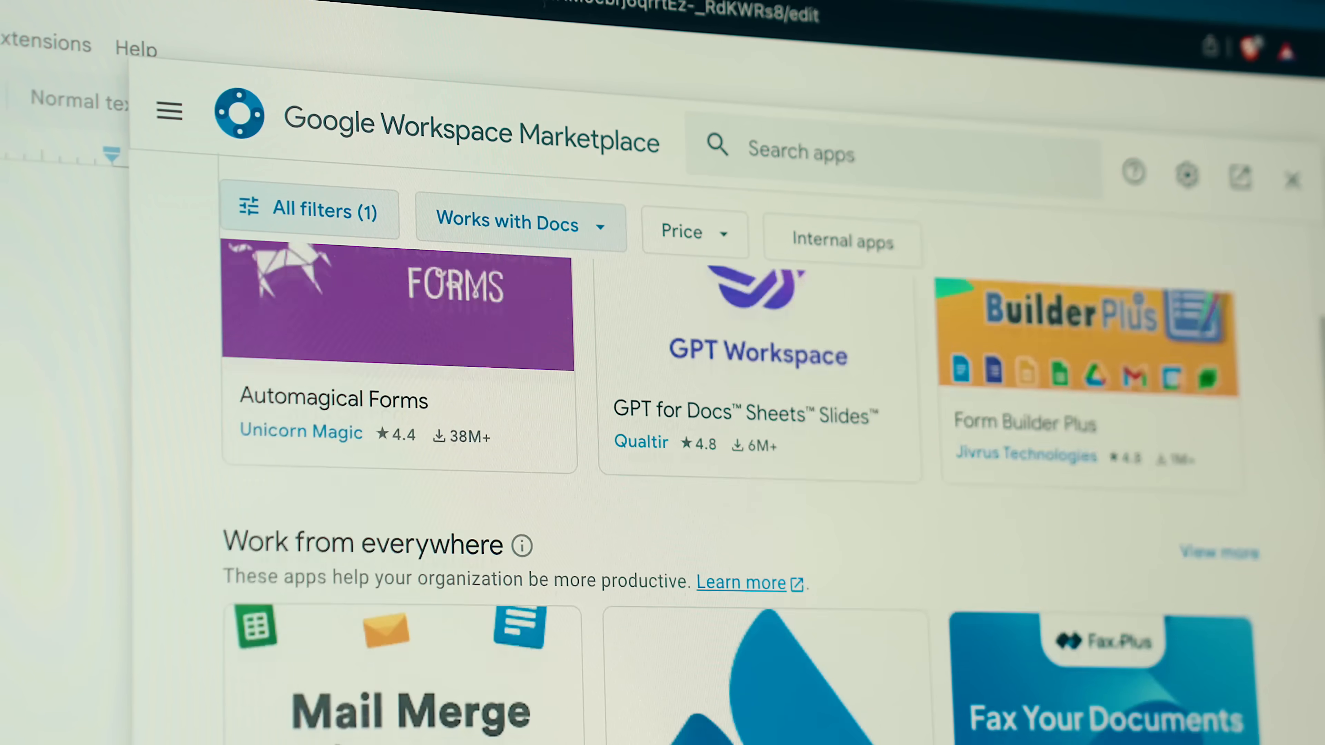
pyautogui.scroll(-3)
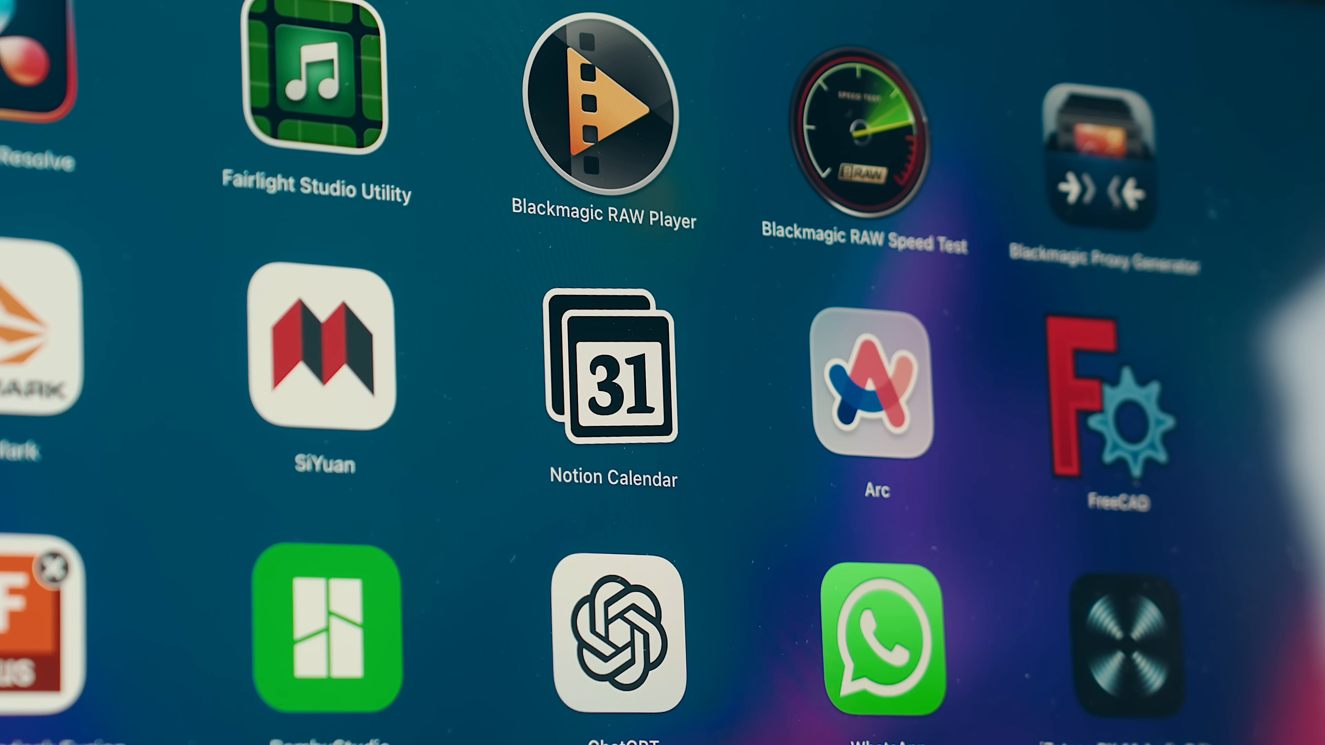
# Launch Craft and switch to its calendar view of notes.
pyautogui.click(643, 370)
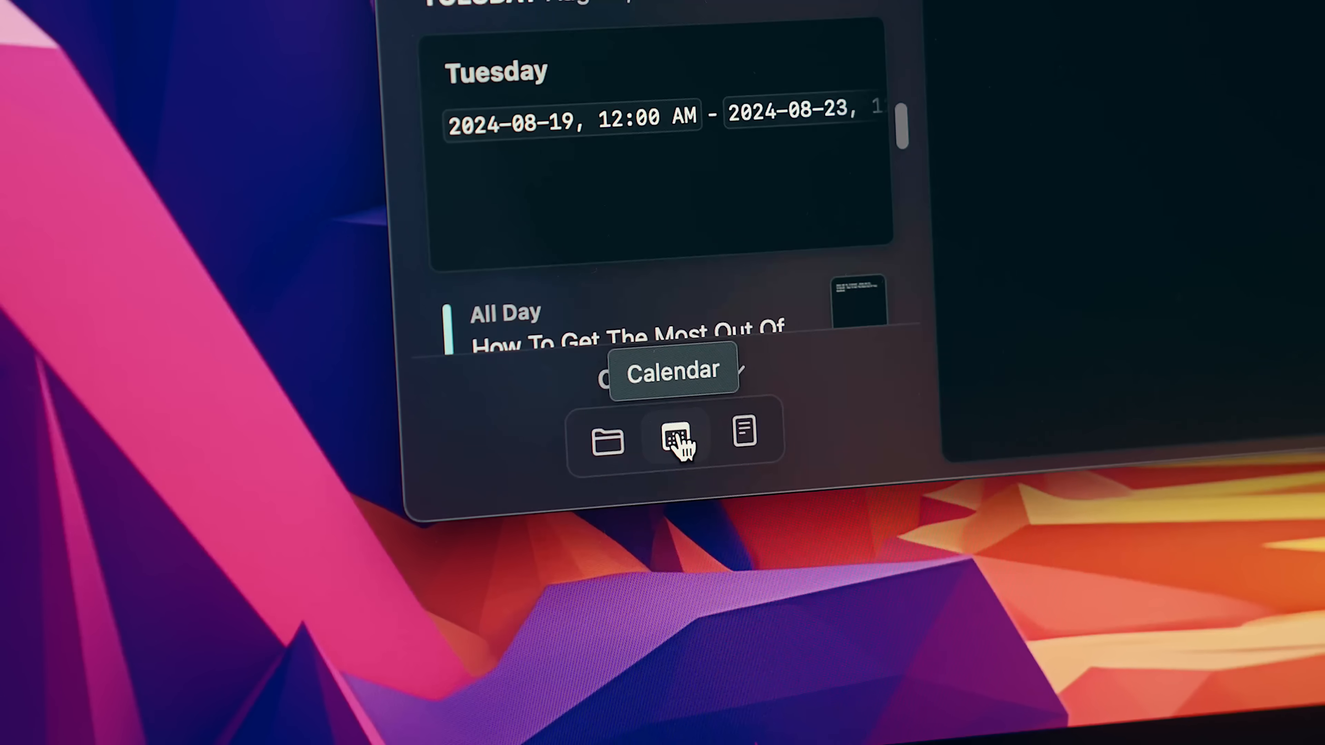
pyautogui.click(675, 440)
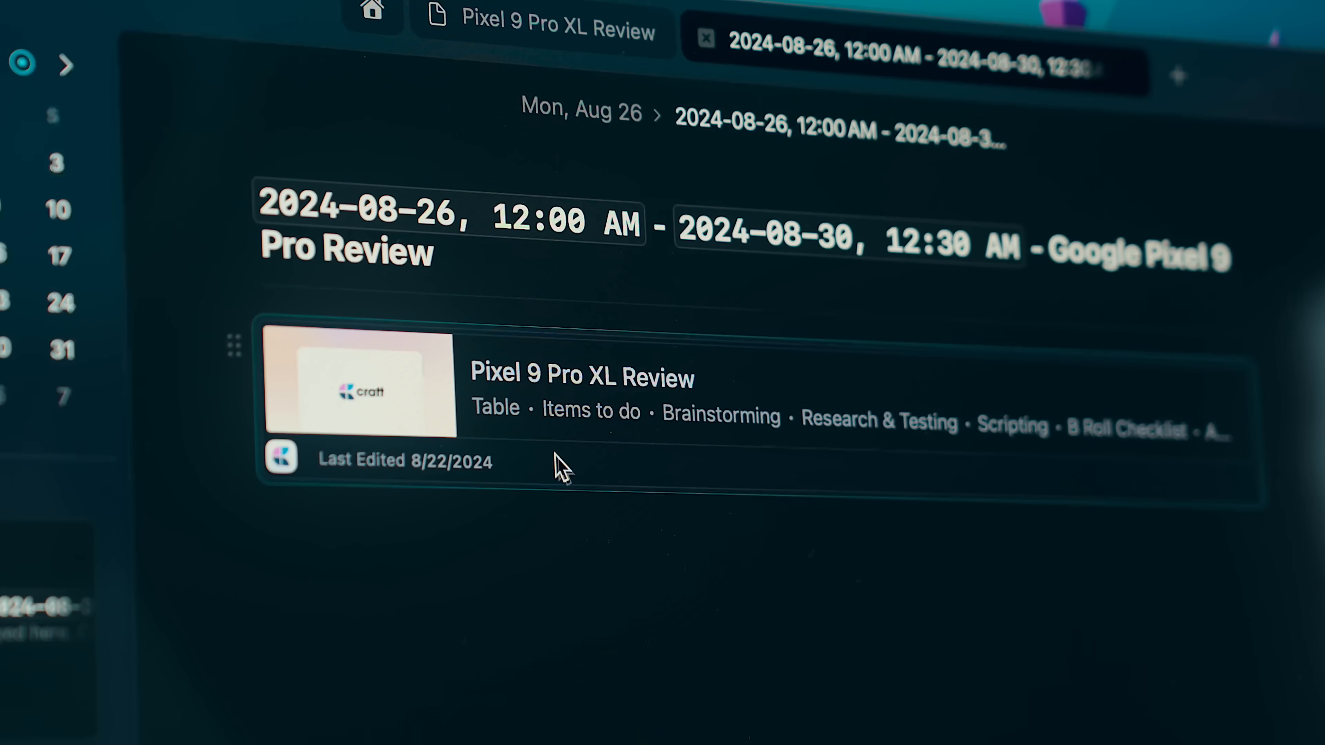
# Open the dated Pixel 9 Pro XL Review entry and browse the video folders.
pyautogui.click(583, 376)
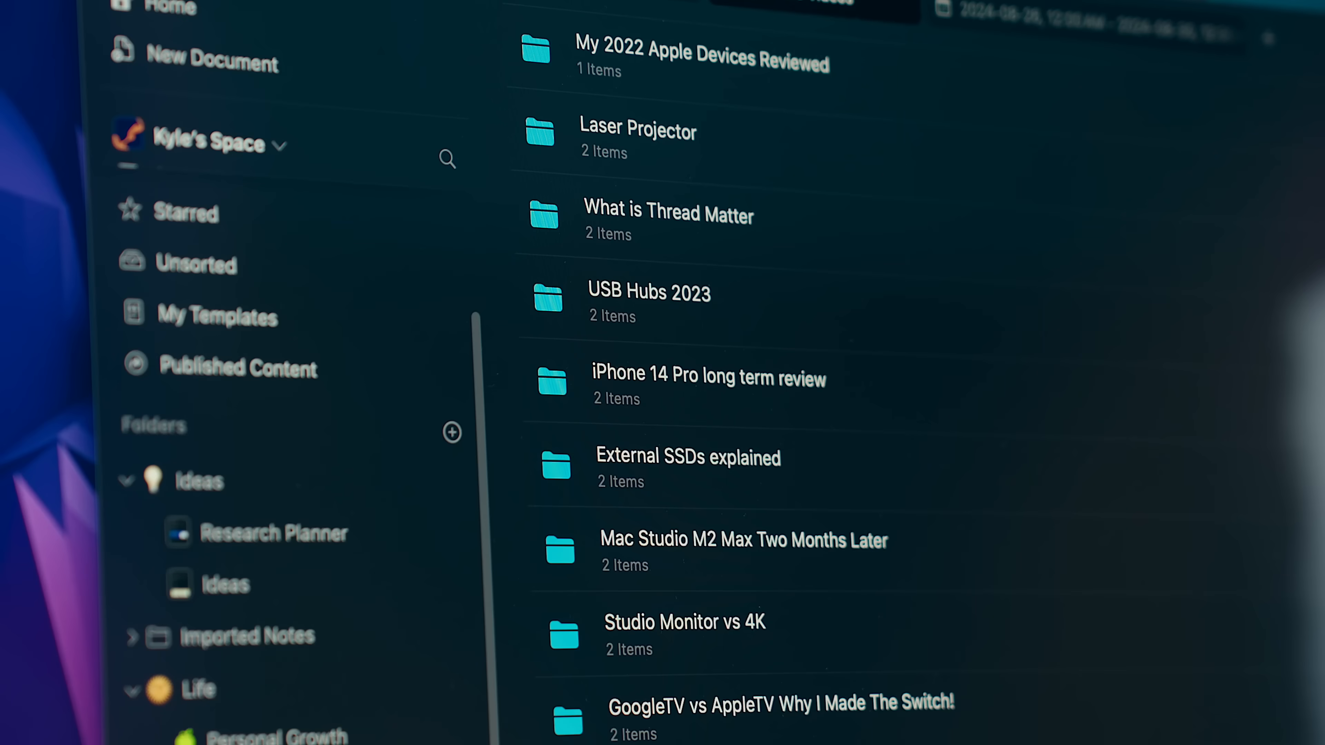
pyautogui.scroll(-3)
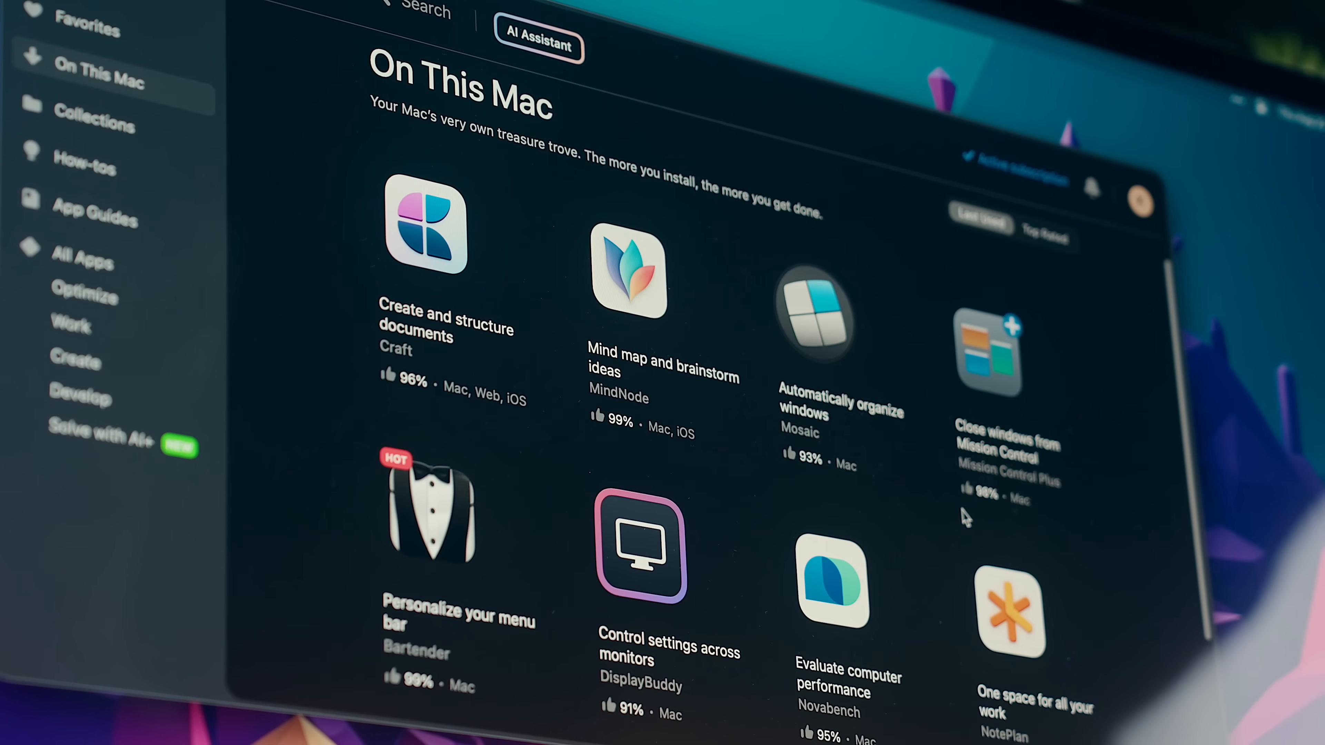
# View Geekbench's CPU page for the M3 Pro, then show iStat Menus processor and GPU stats.
pyautogui.scroll(-3)
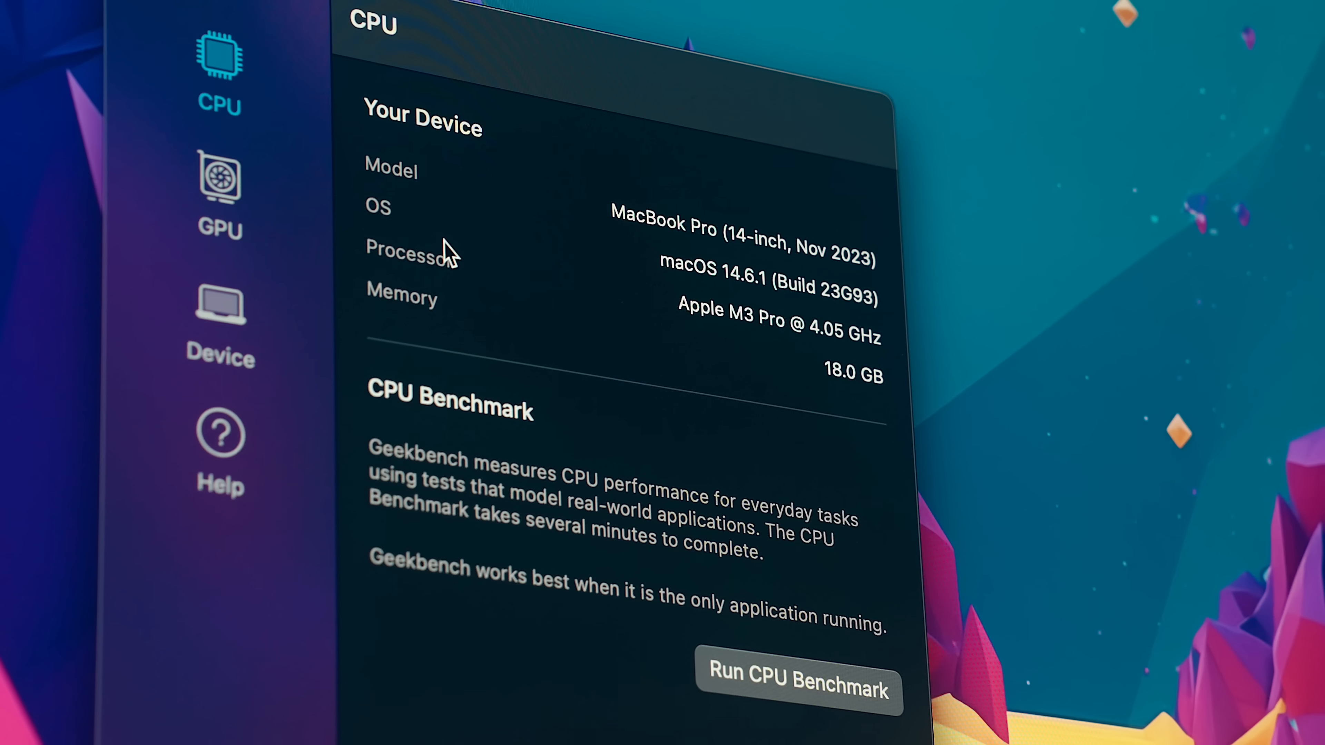
pyautogui.click(797, 686)
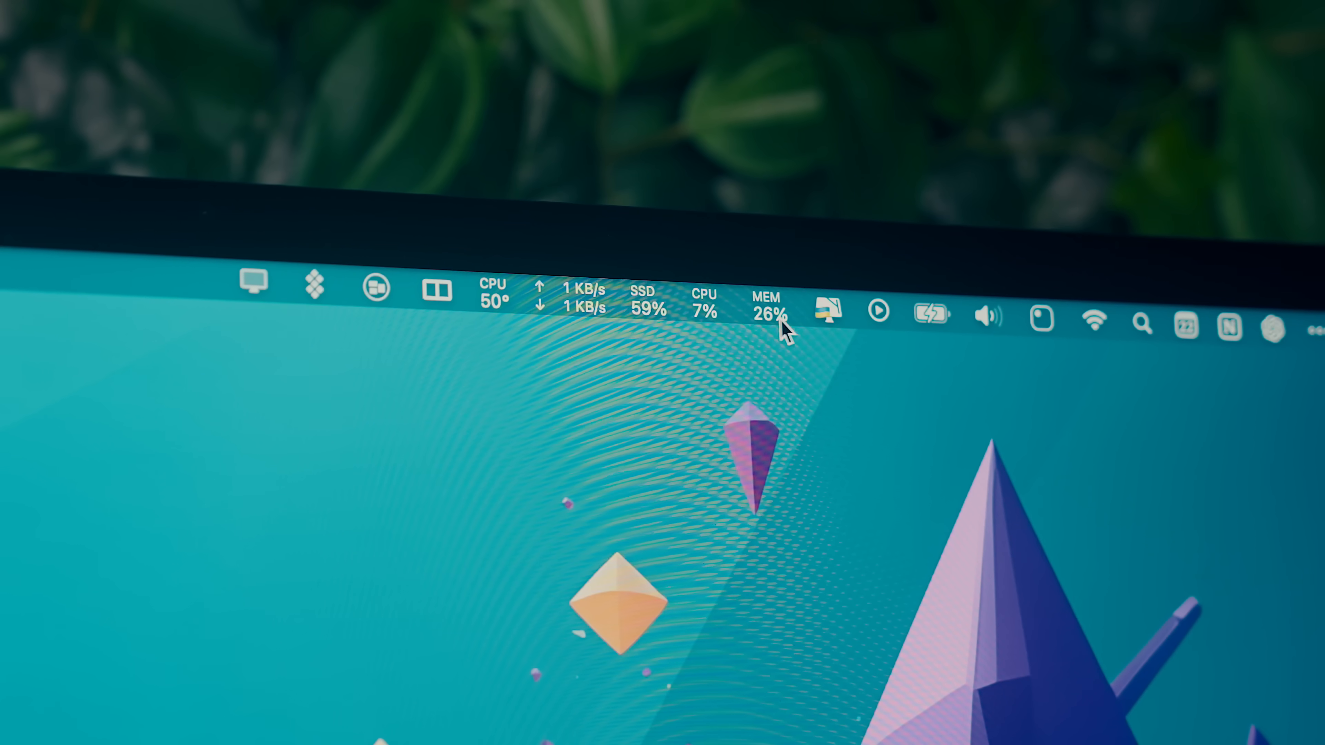
pyautogui.click(766, 305)
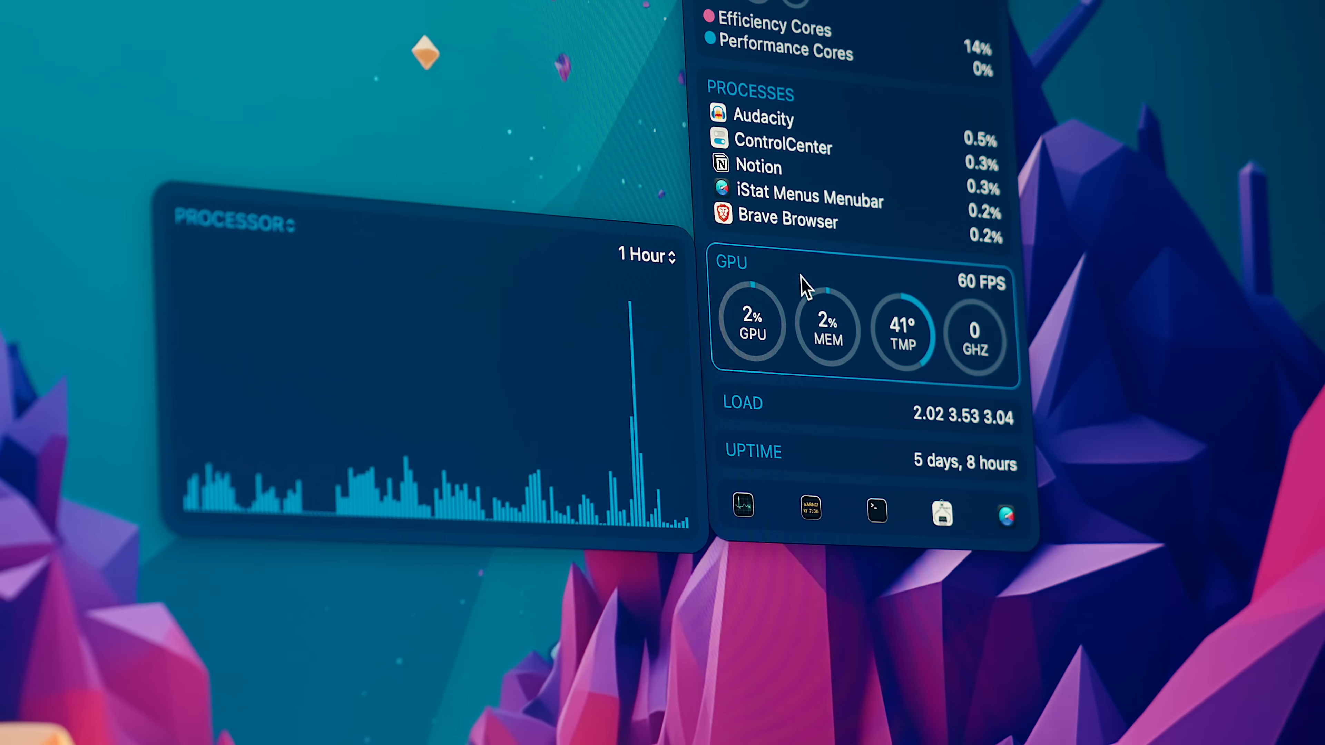